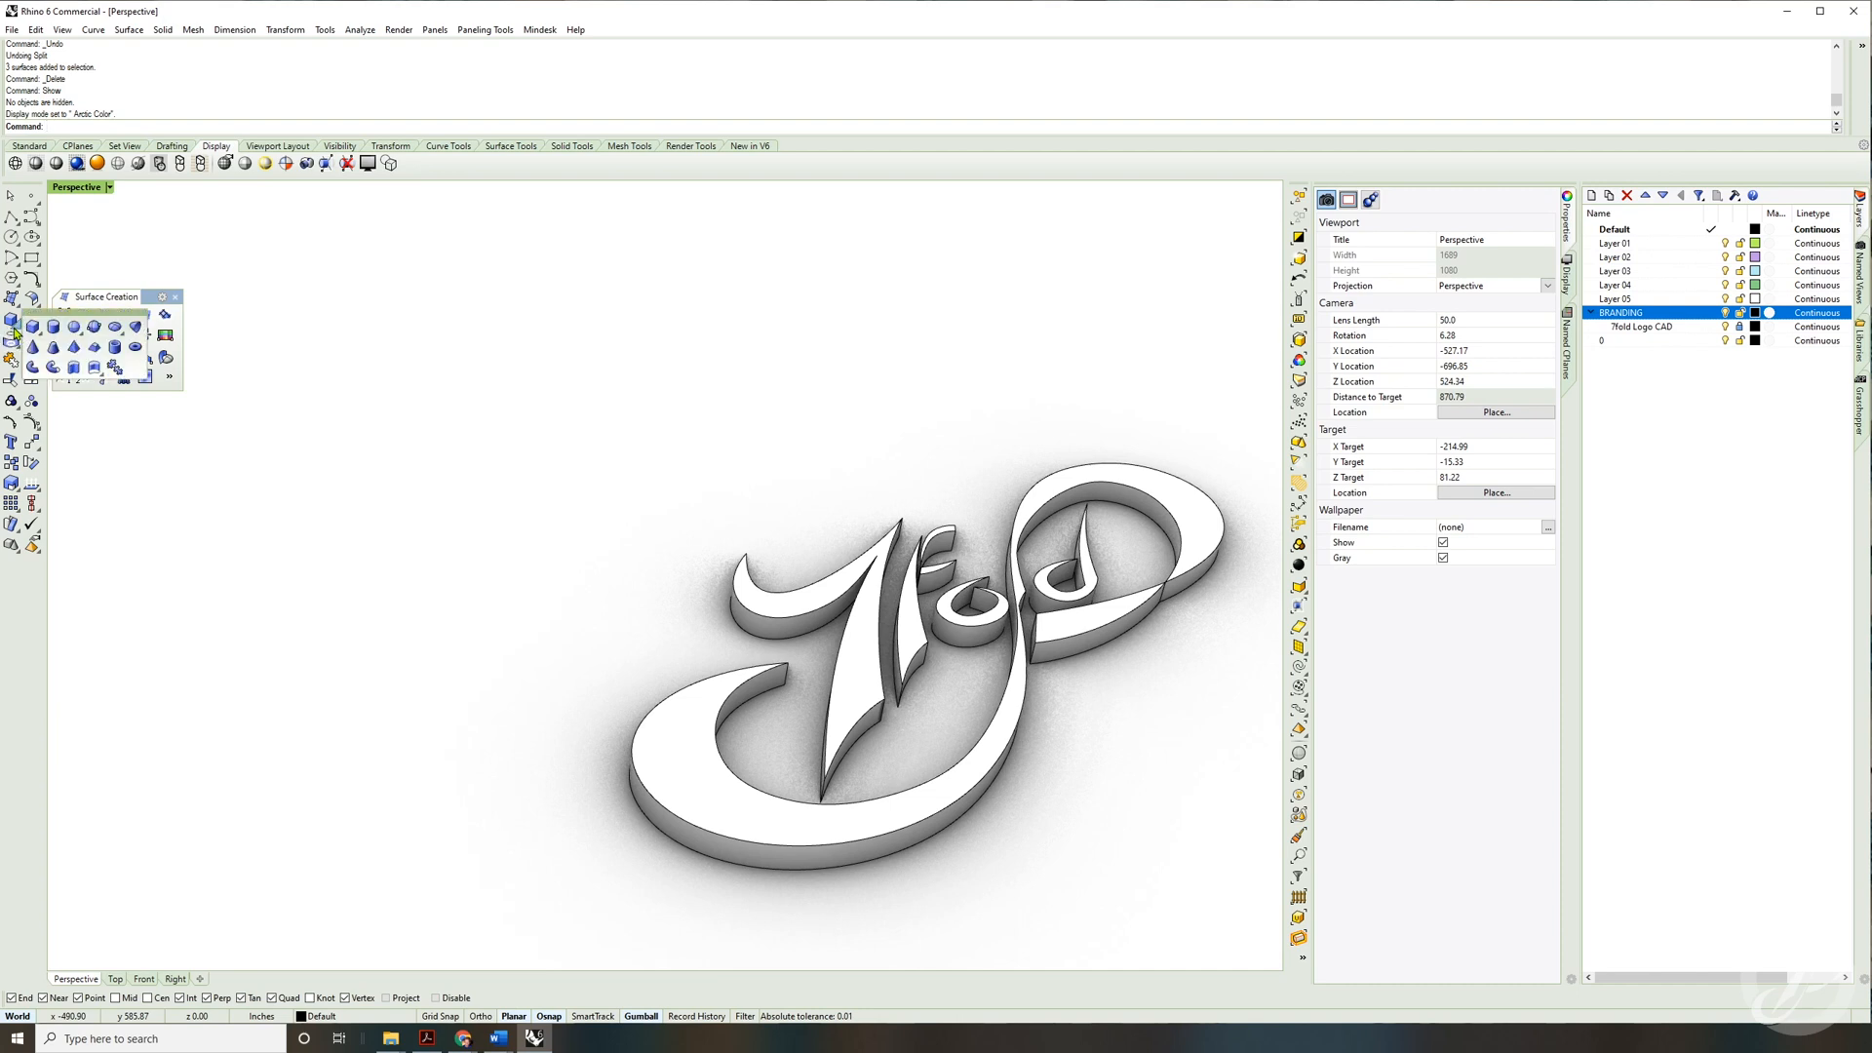
mouse_move(75, 328)
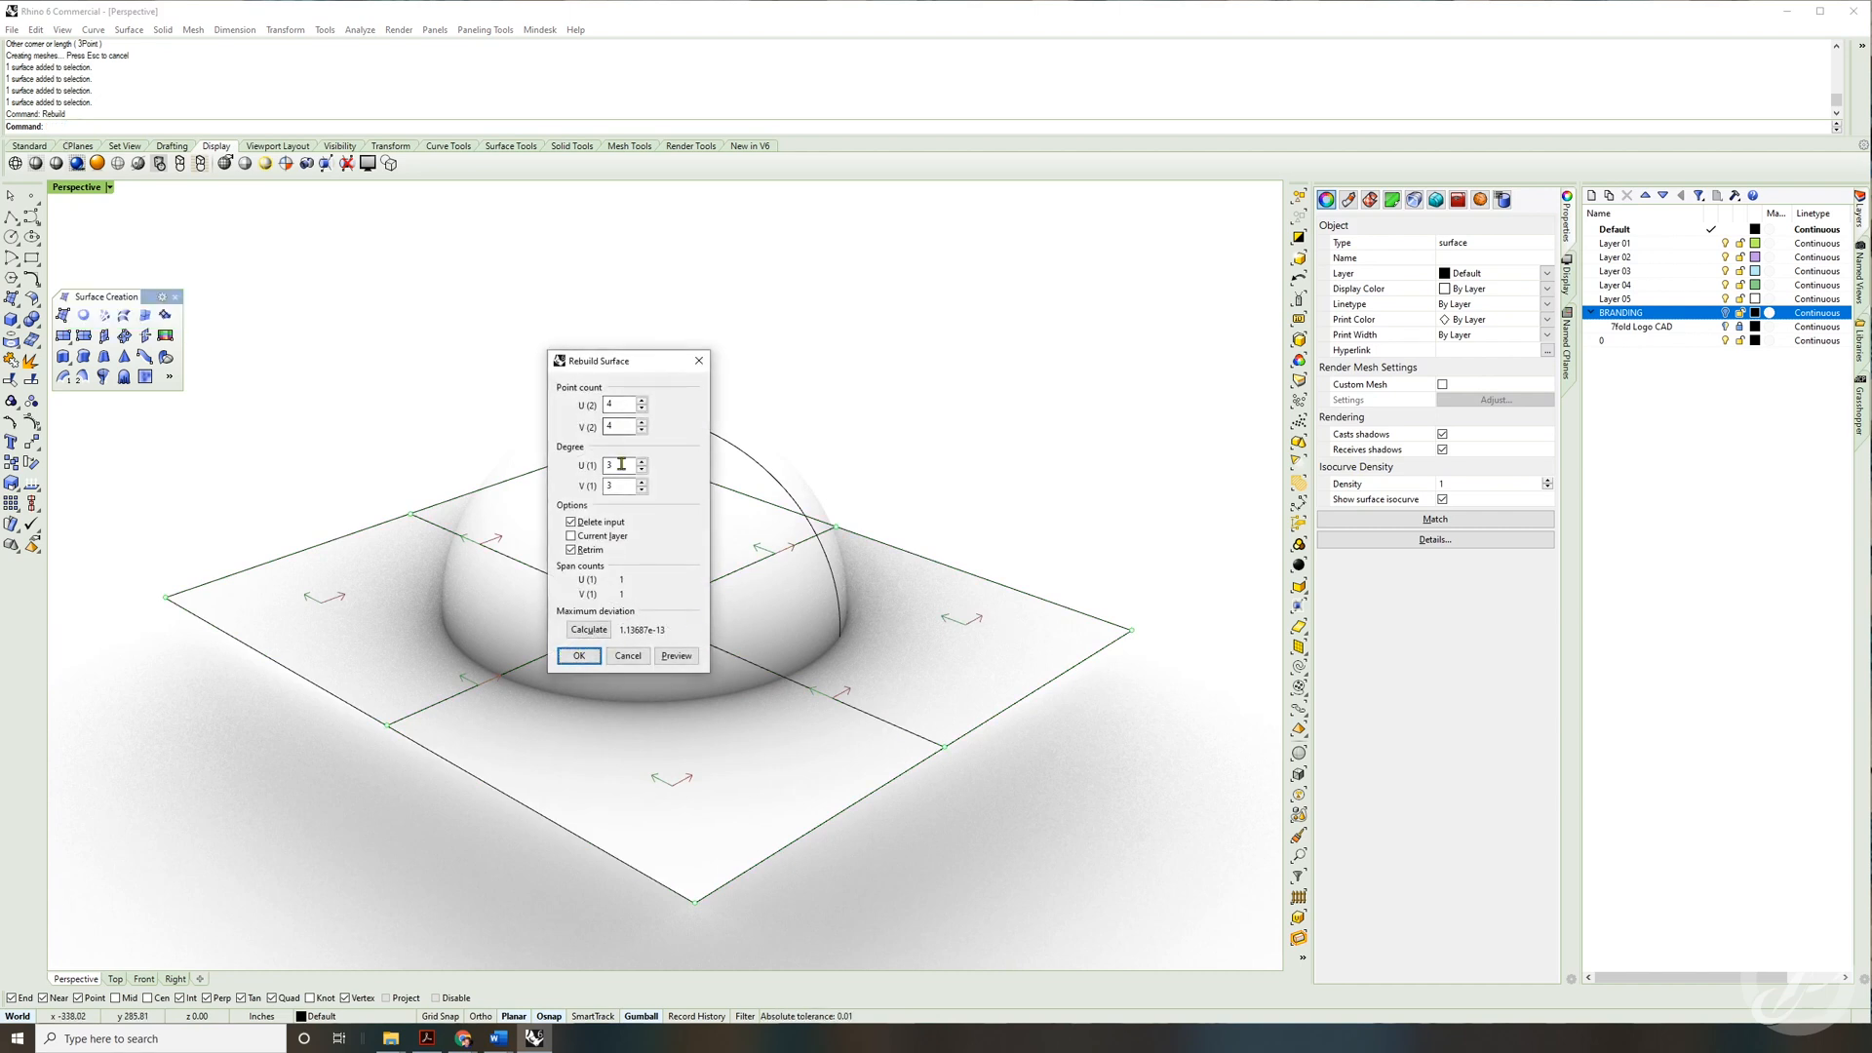
Step: Rebuild the flat surface to 4x4 points, degree 3, and drag a SelU row to bend it
click(579, 655)
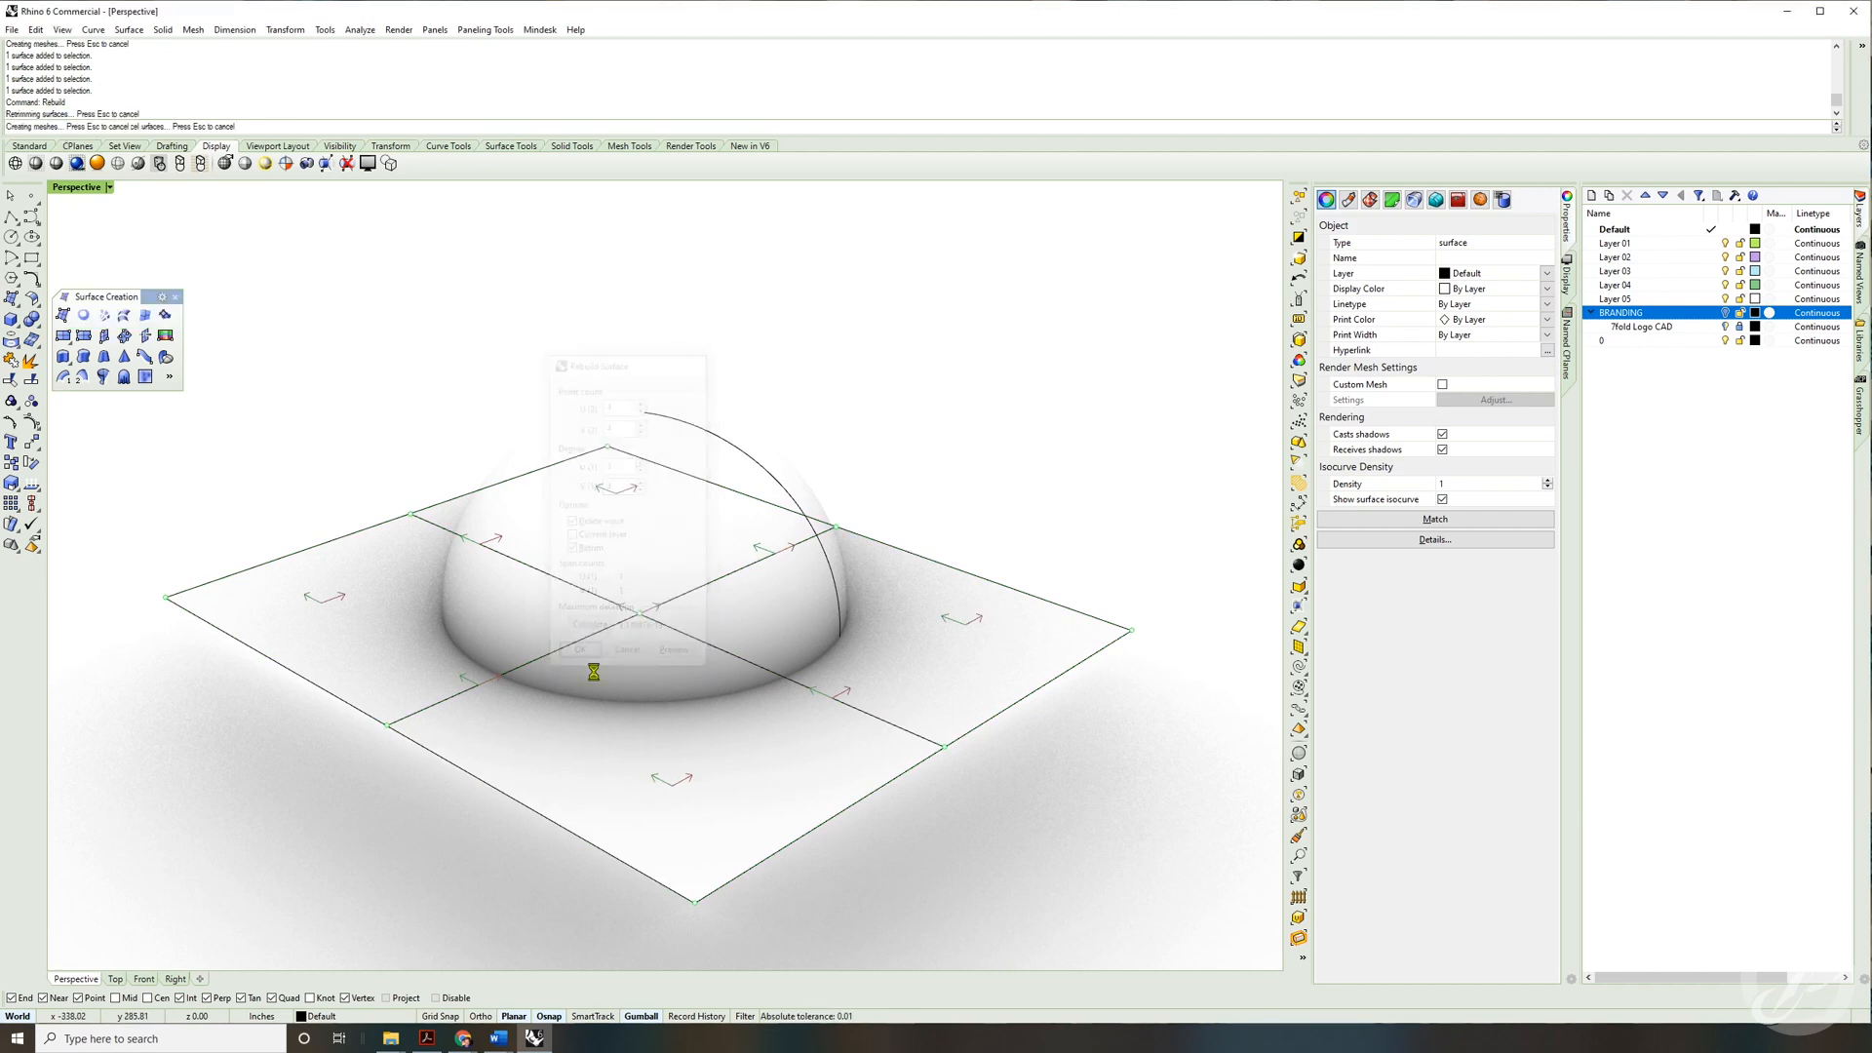
click(580, 648)
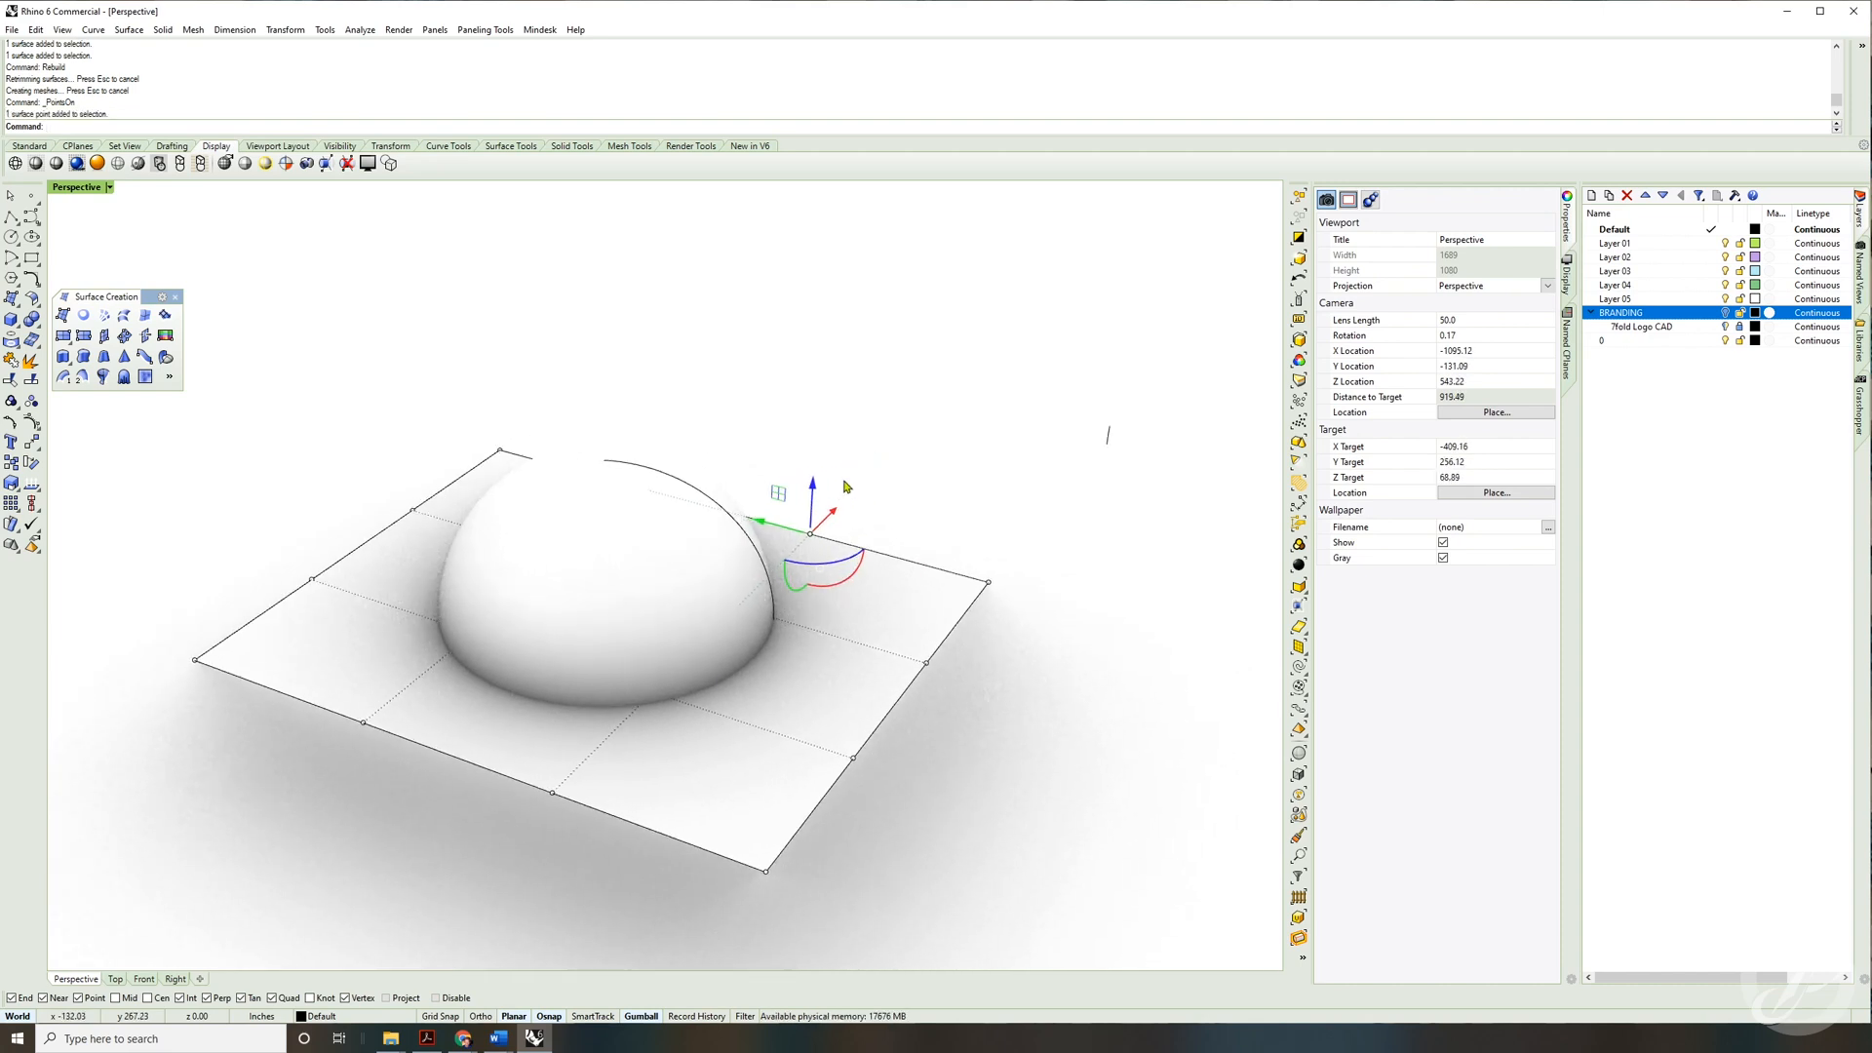
text(Sel)
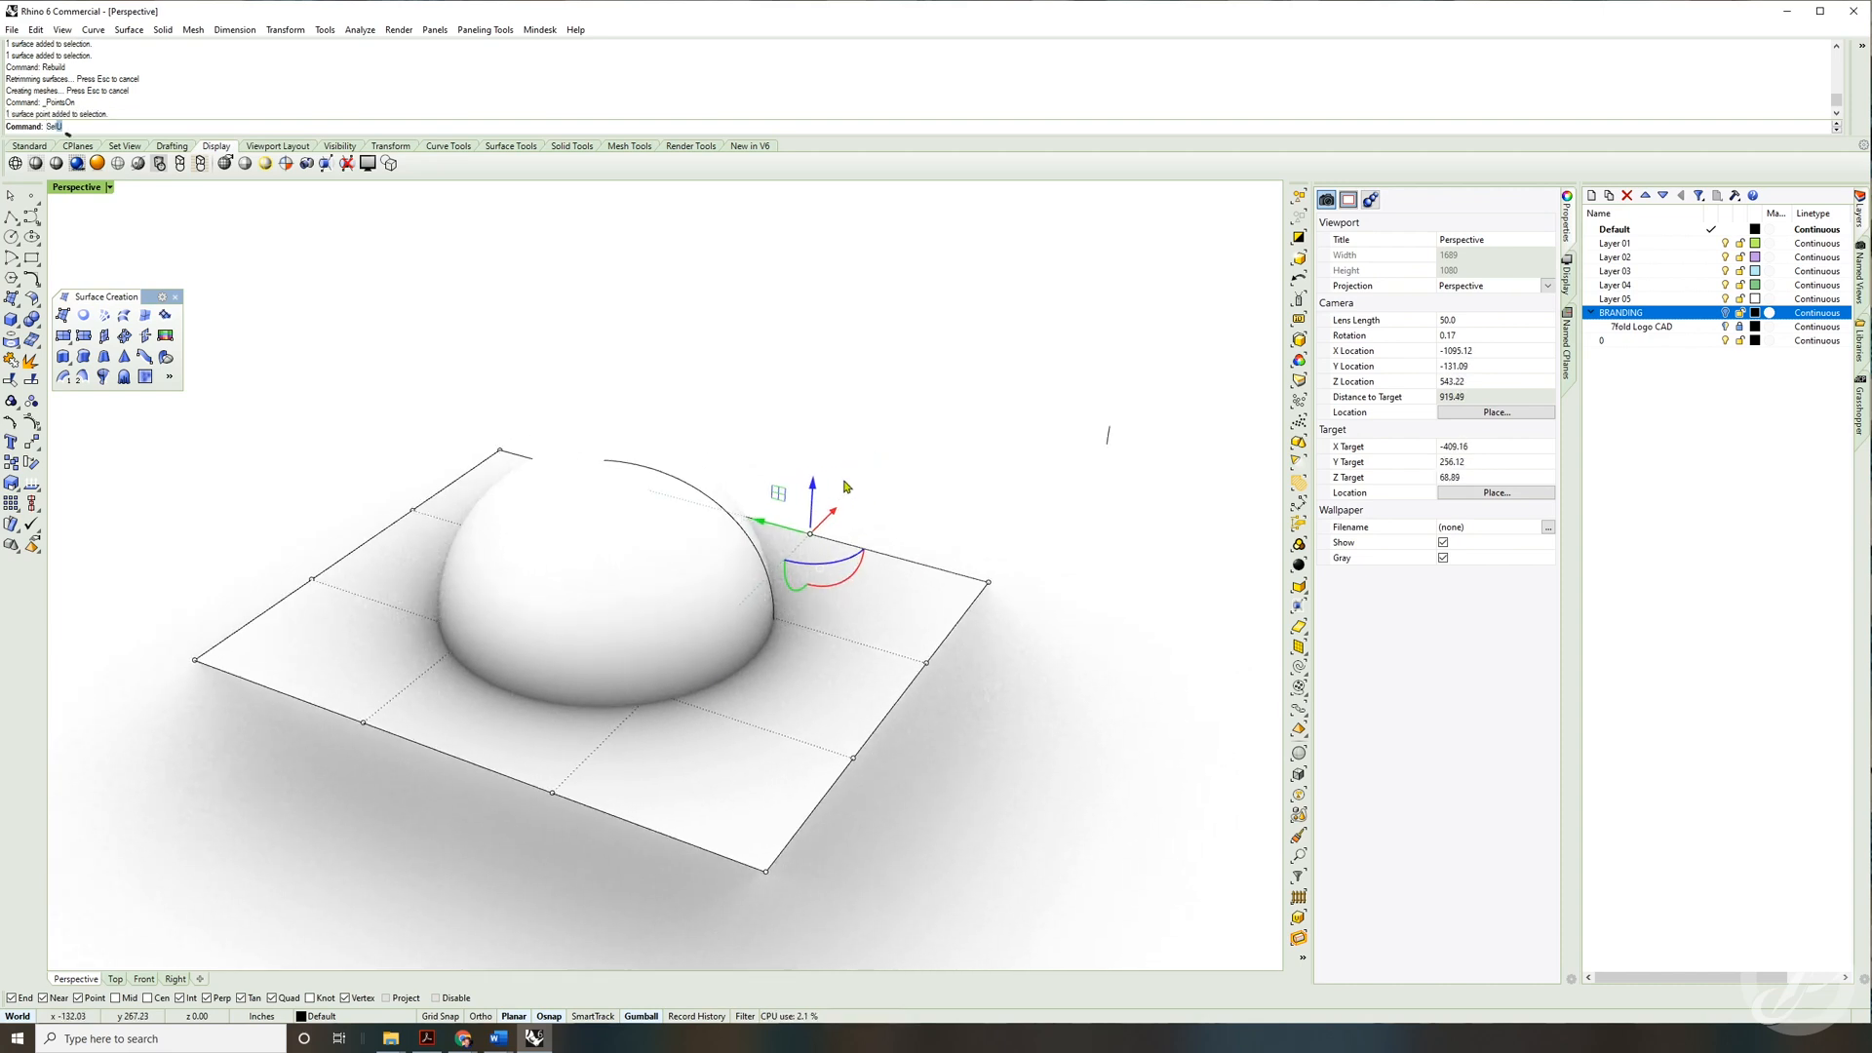
text(SelU)
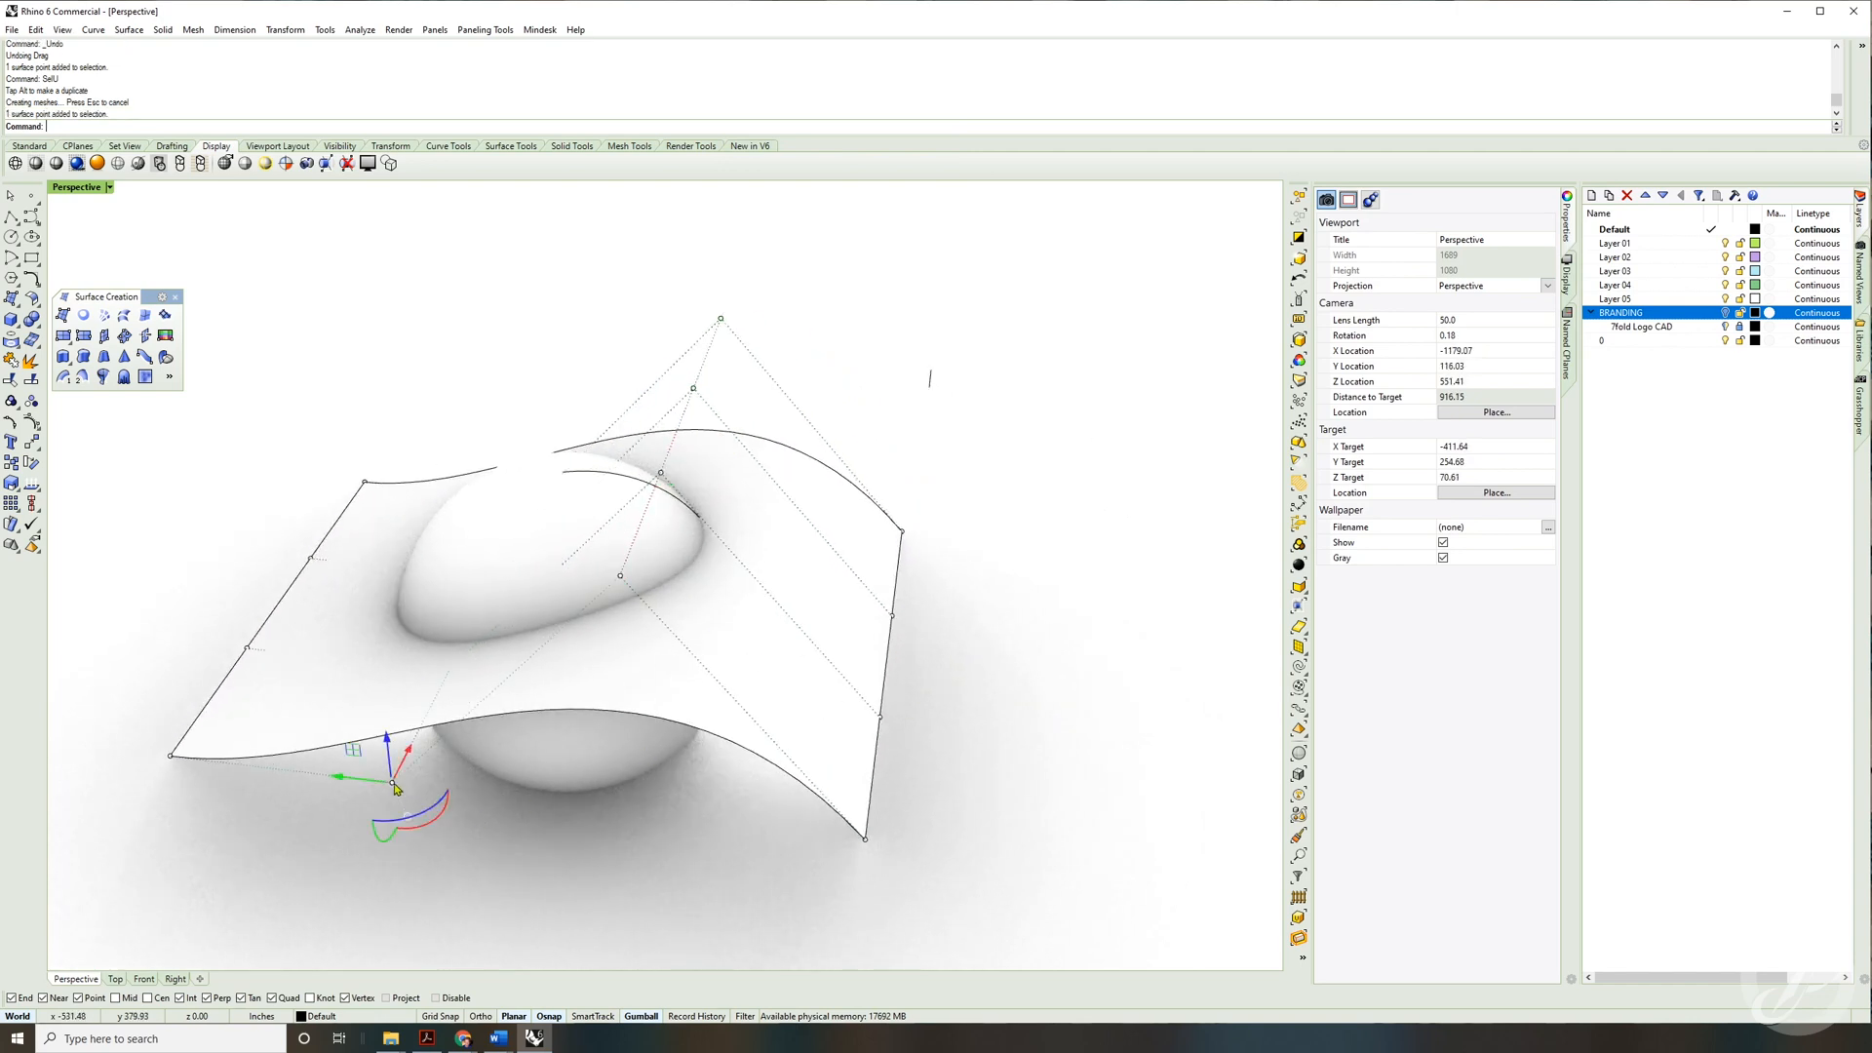
drag(394, 782, 478, 603)
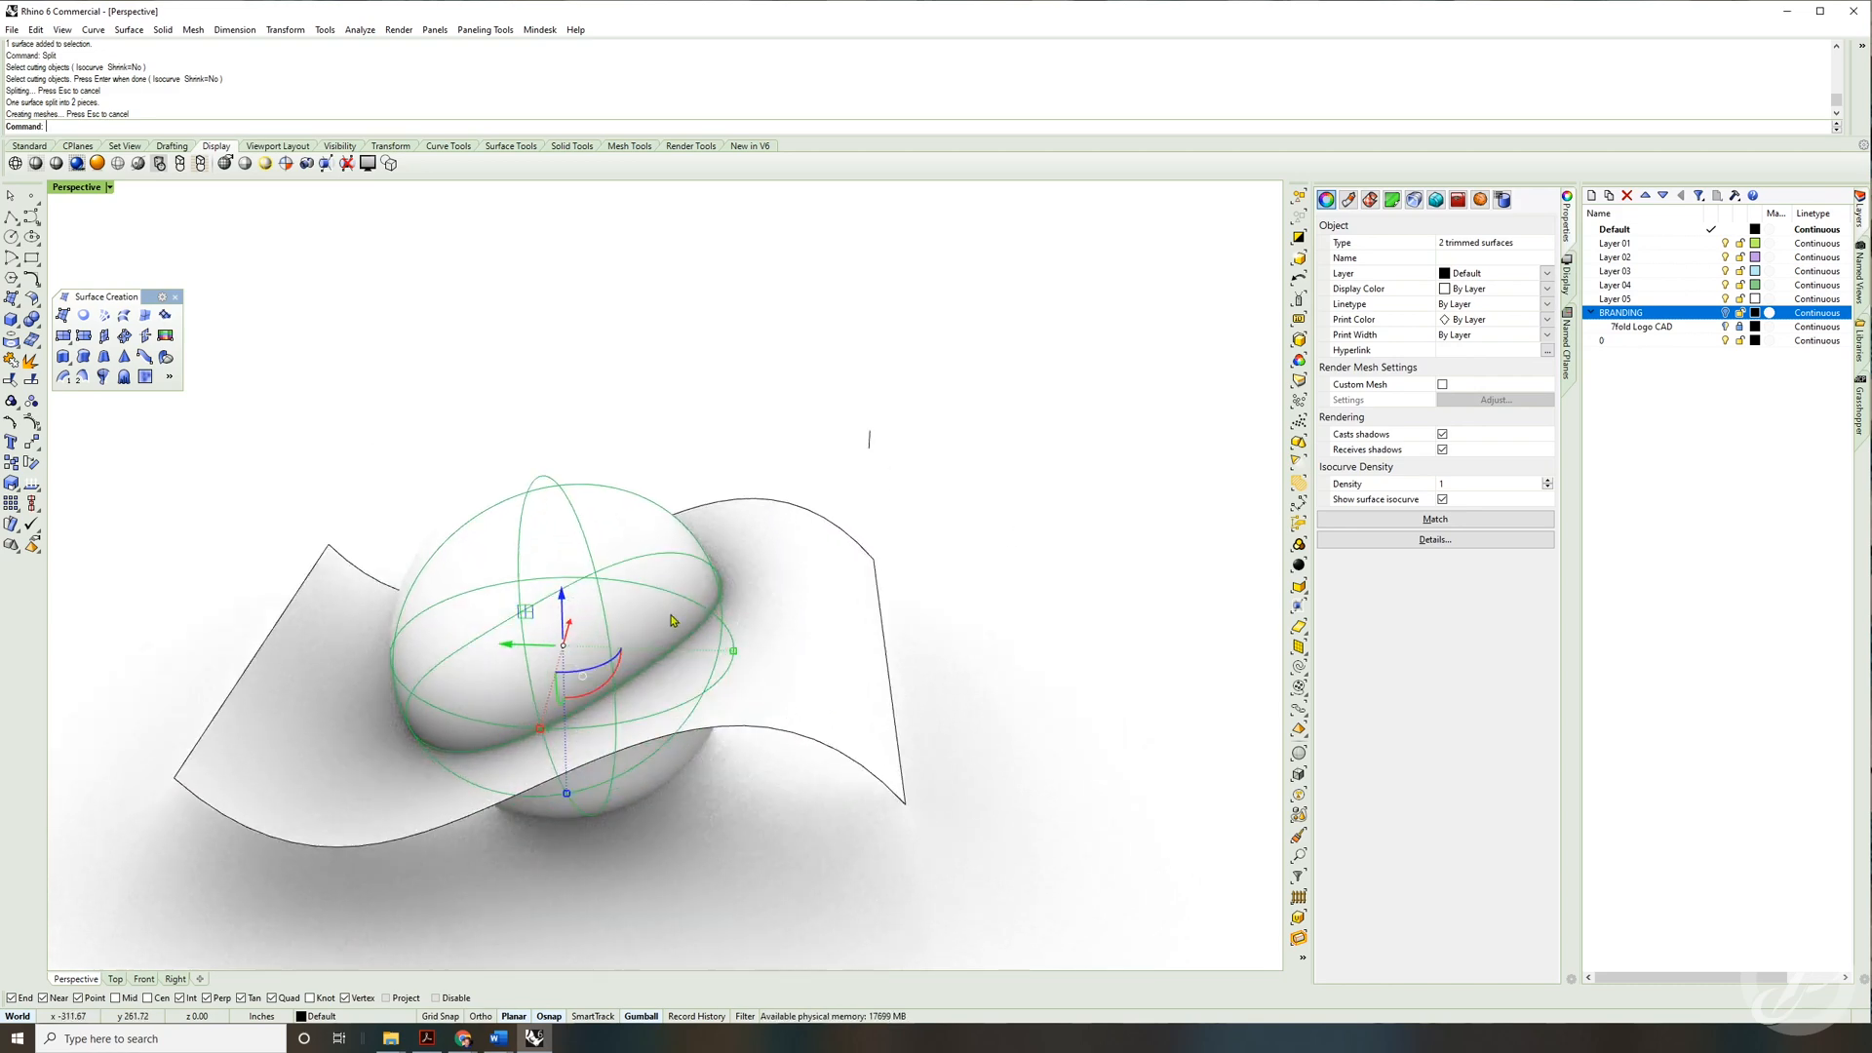
mouse_move(669, 622)
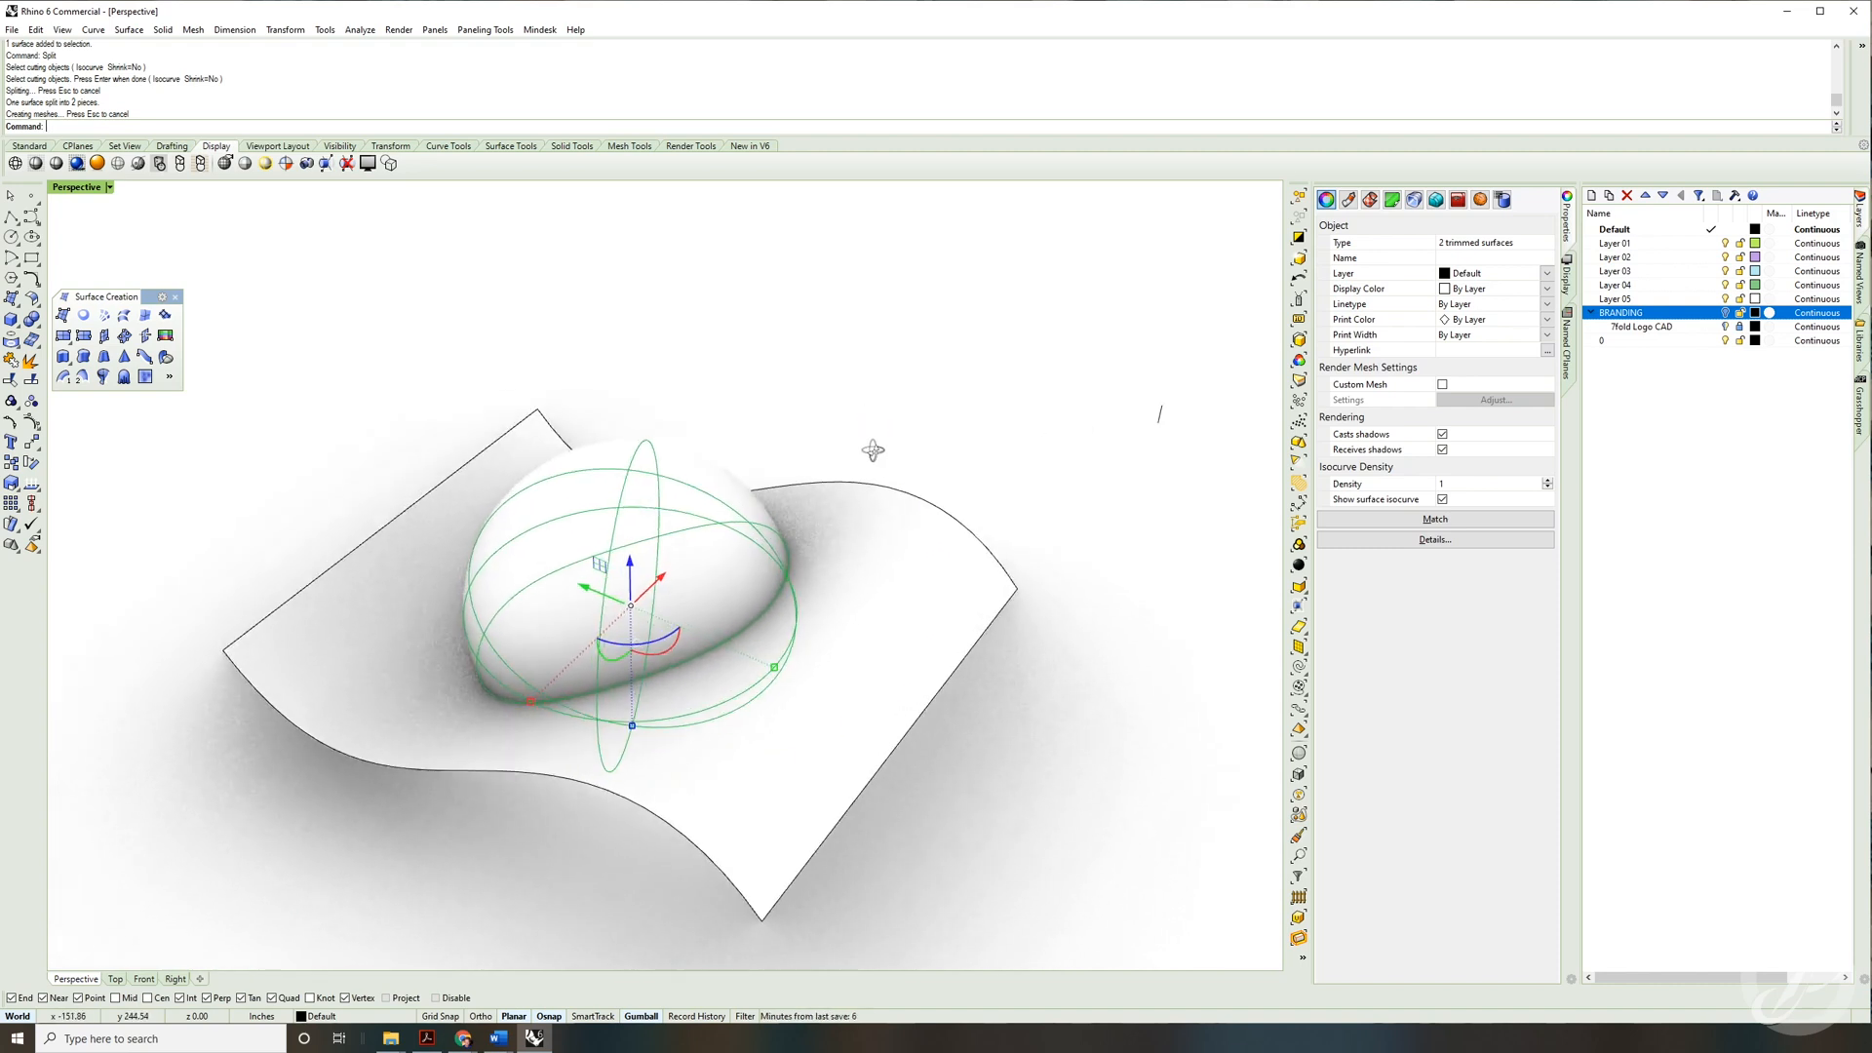
Step: Delete the curved cutting surface and orbit around the remaining split sphere
click(913, 579)
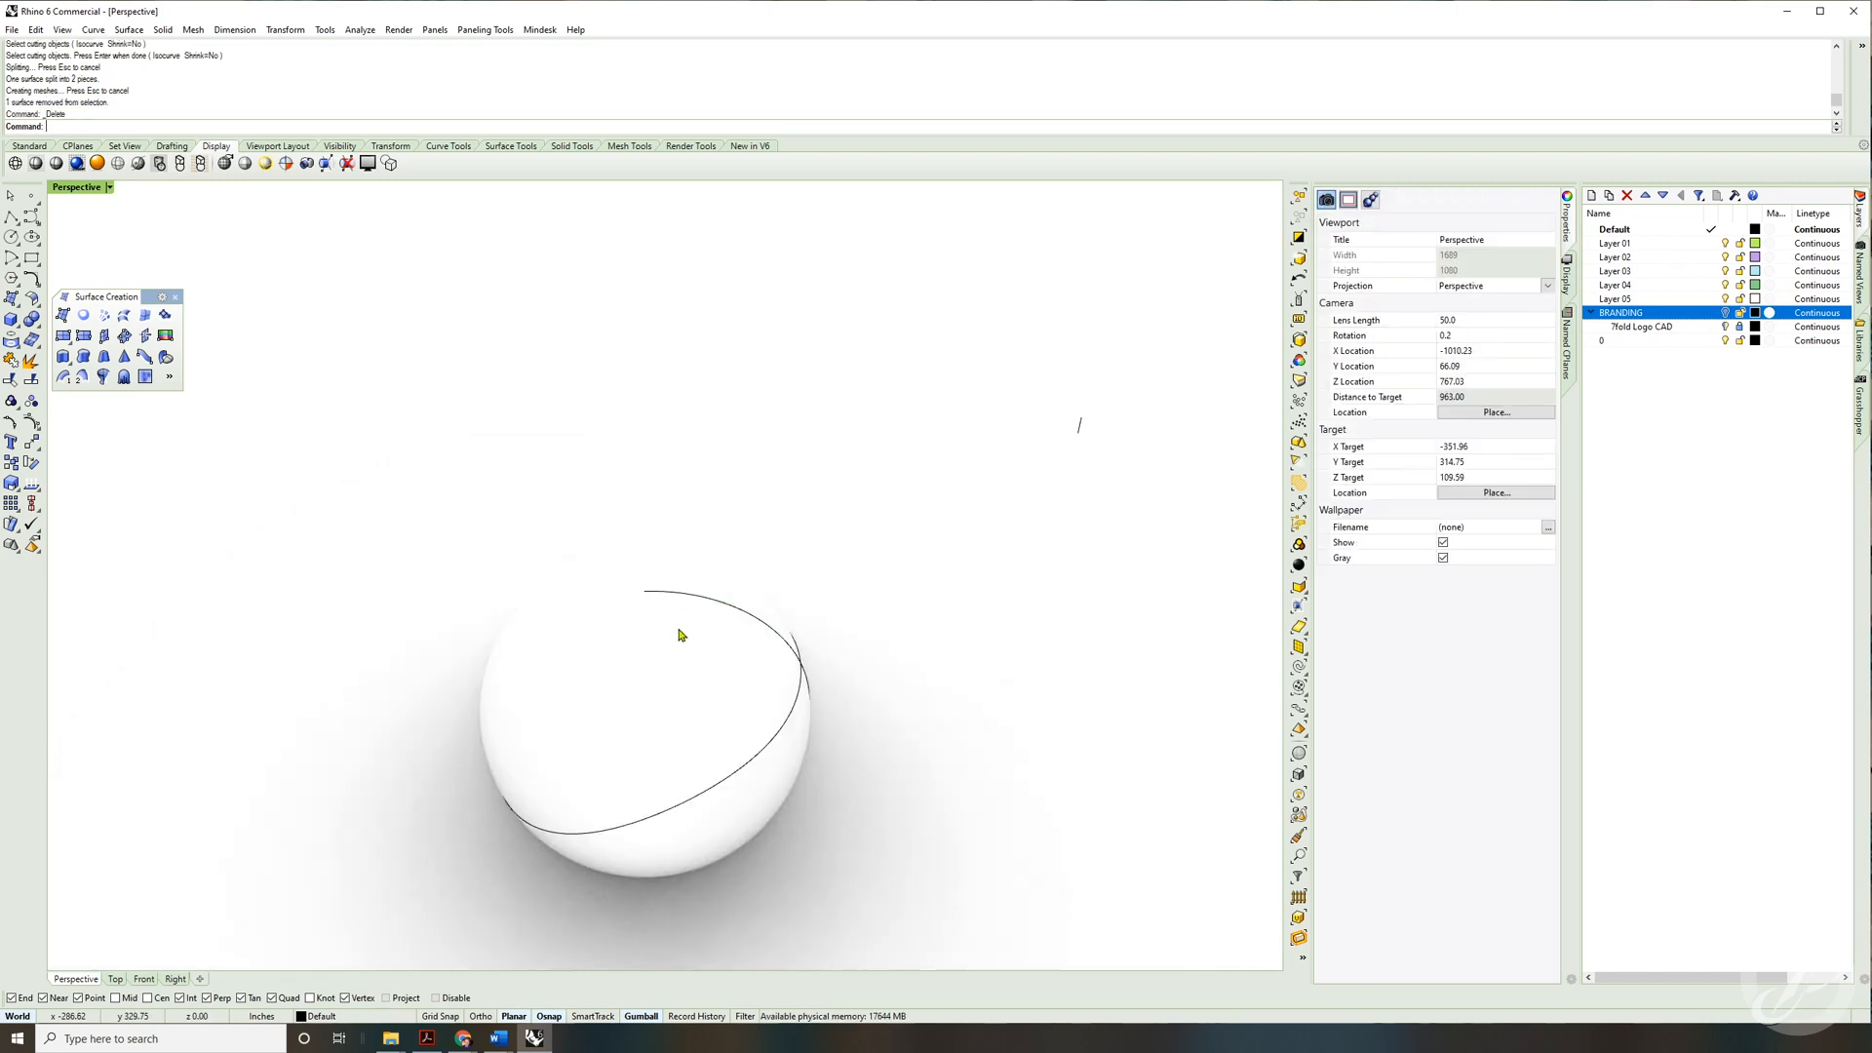
drag(681, 634, 656, 612)
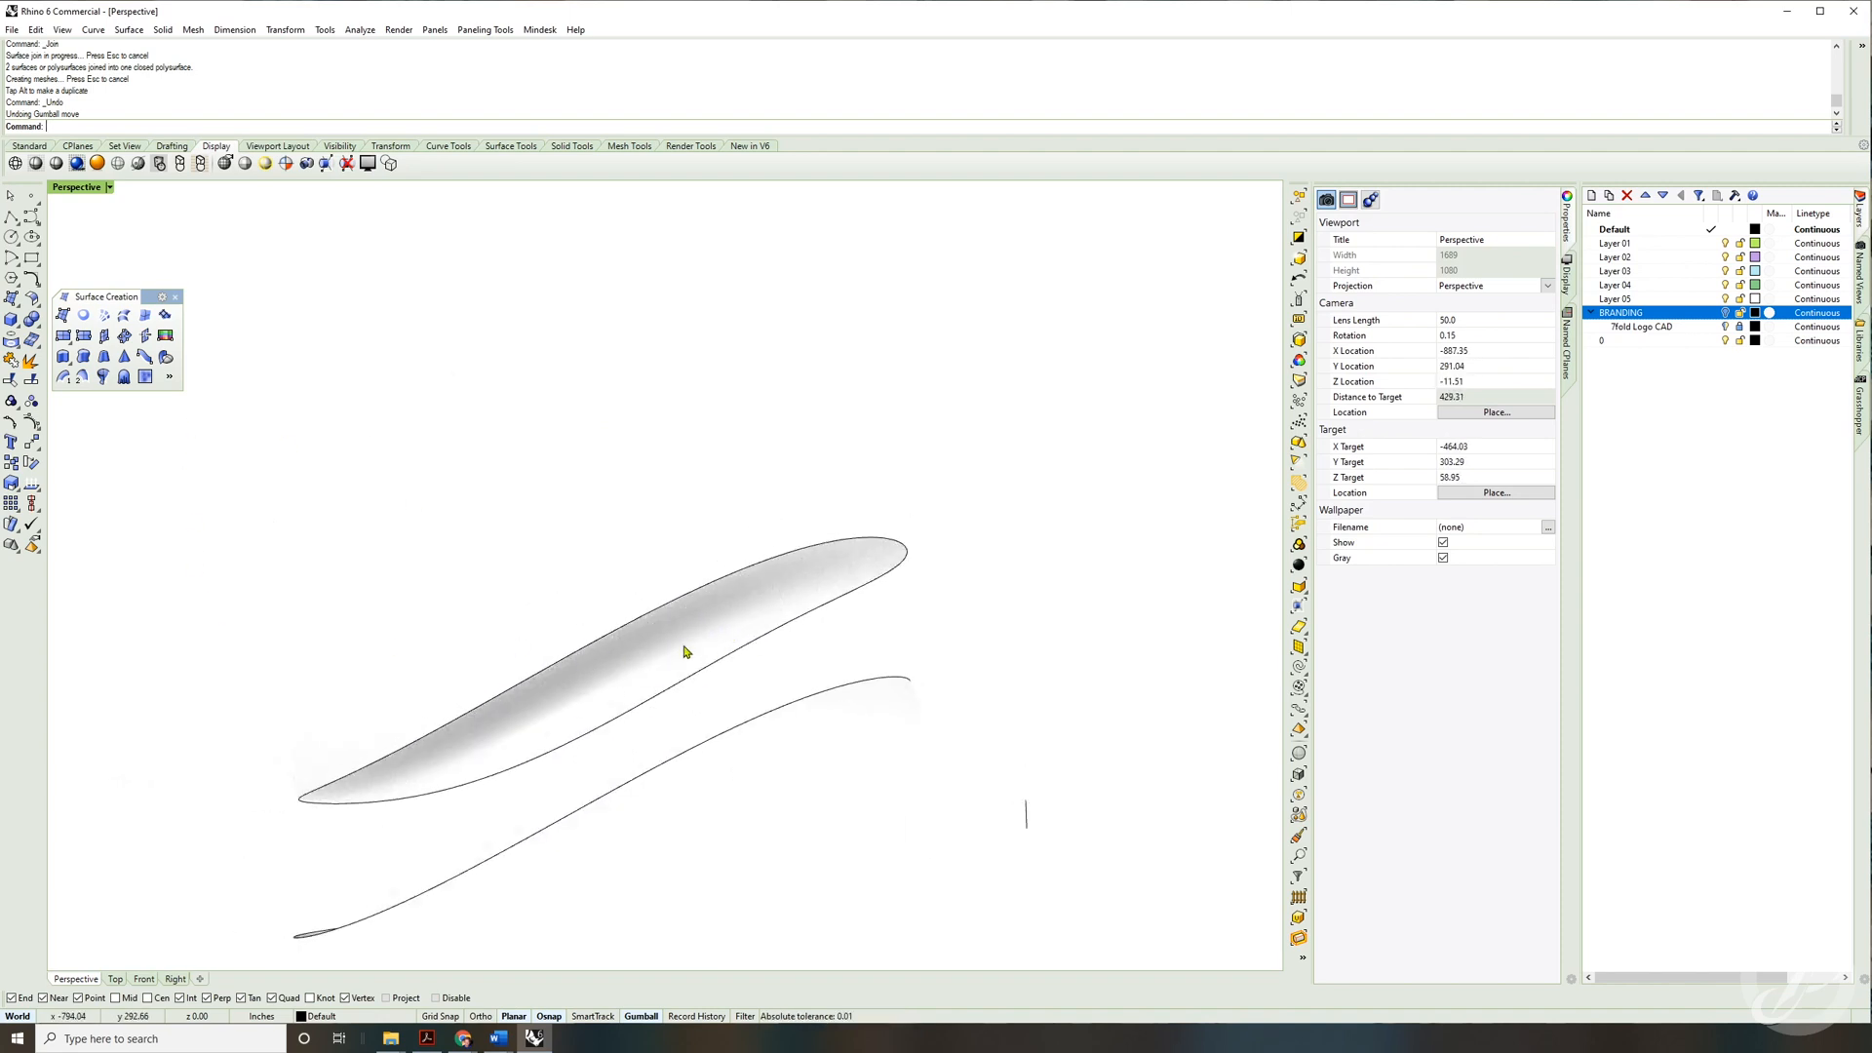
Step: Switch the viewport to a different shaded display mode
click(107, 187)
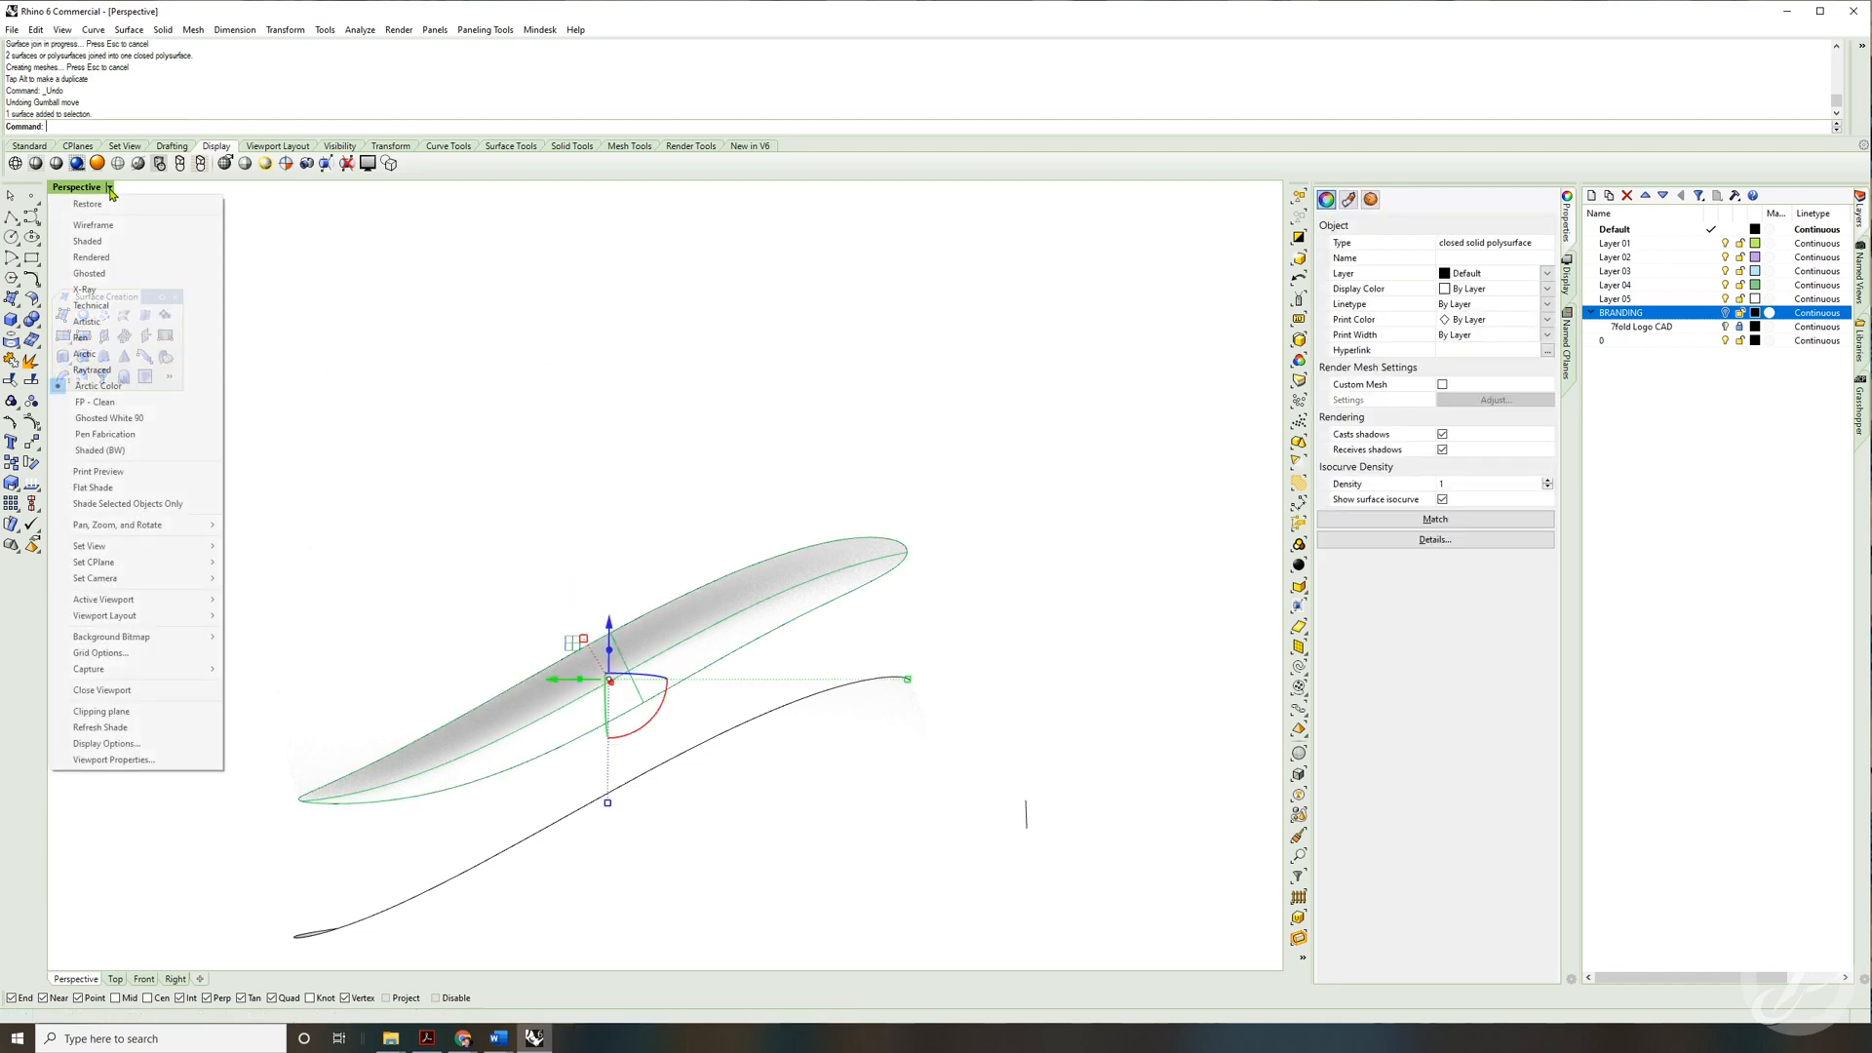
click(87, 240)
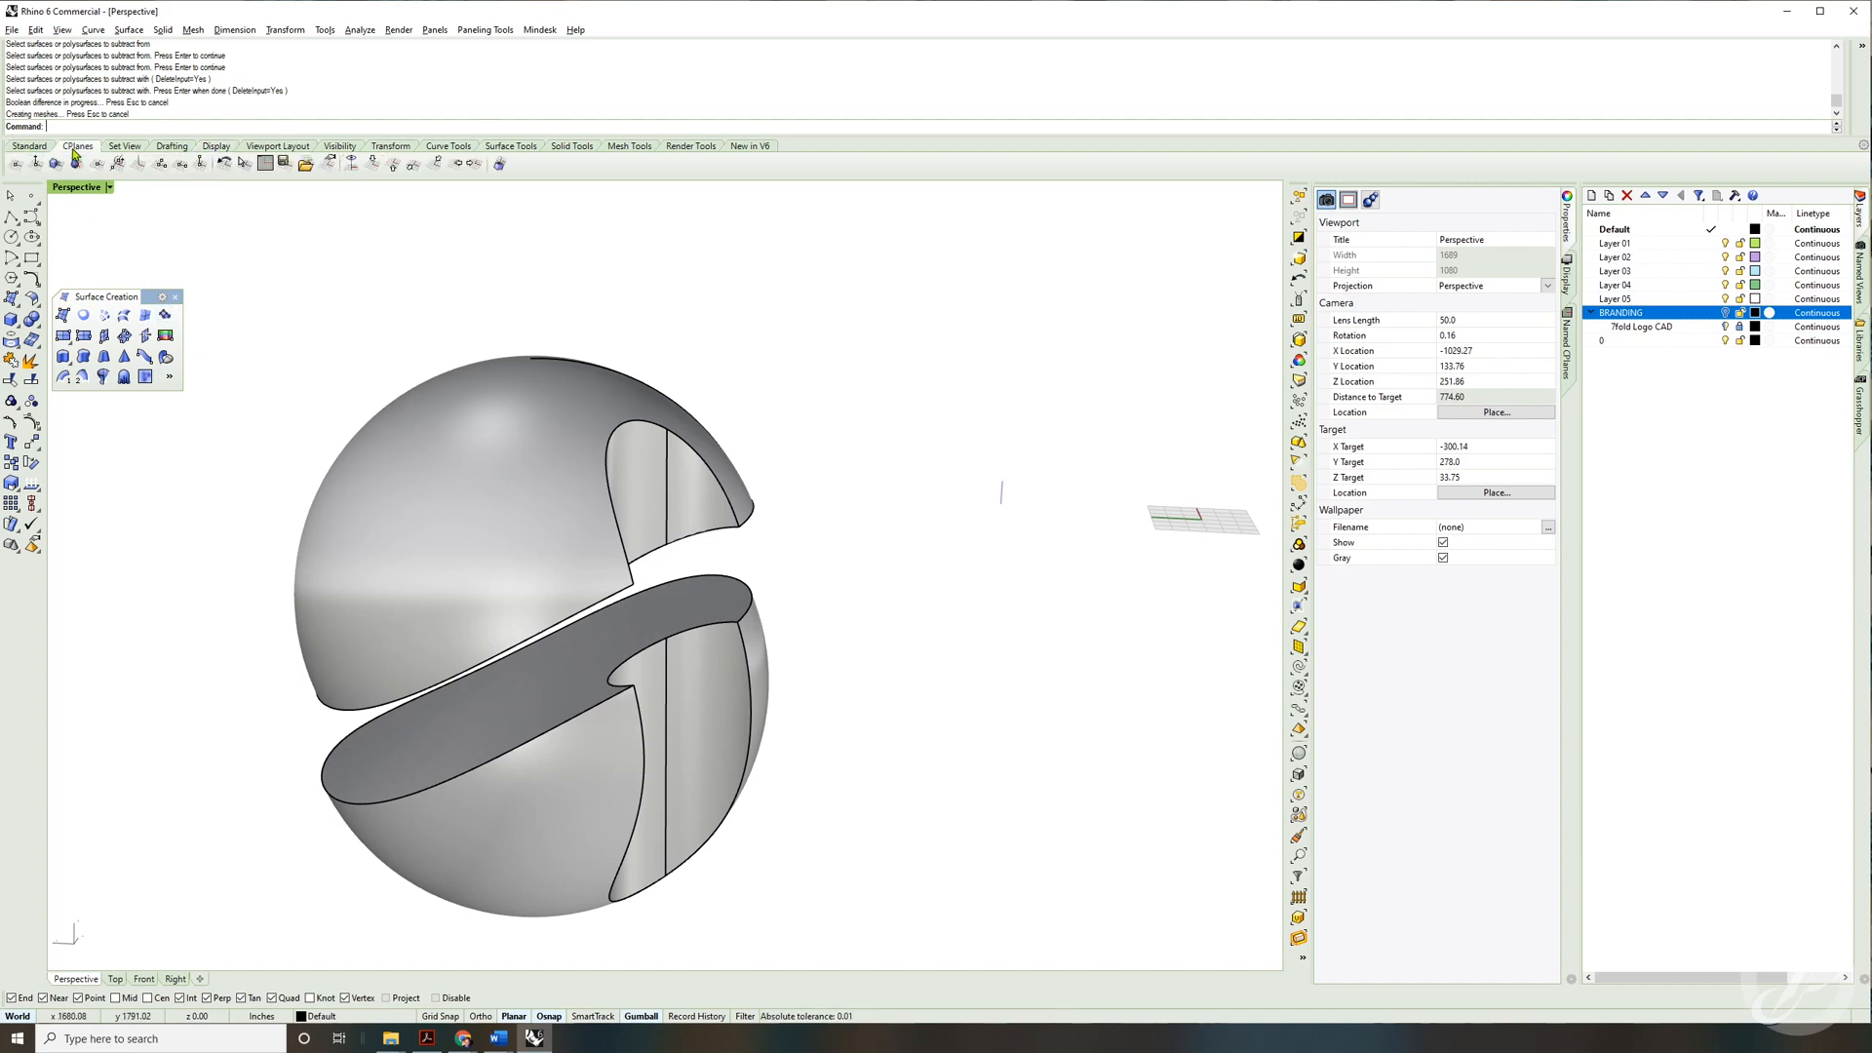
mouse_move(54, 164)
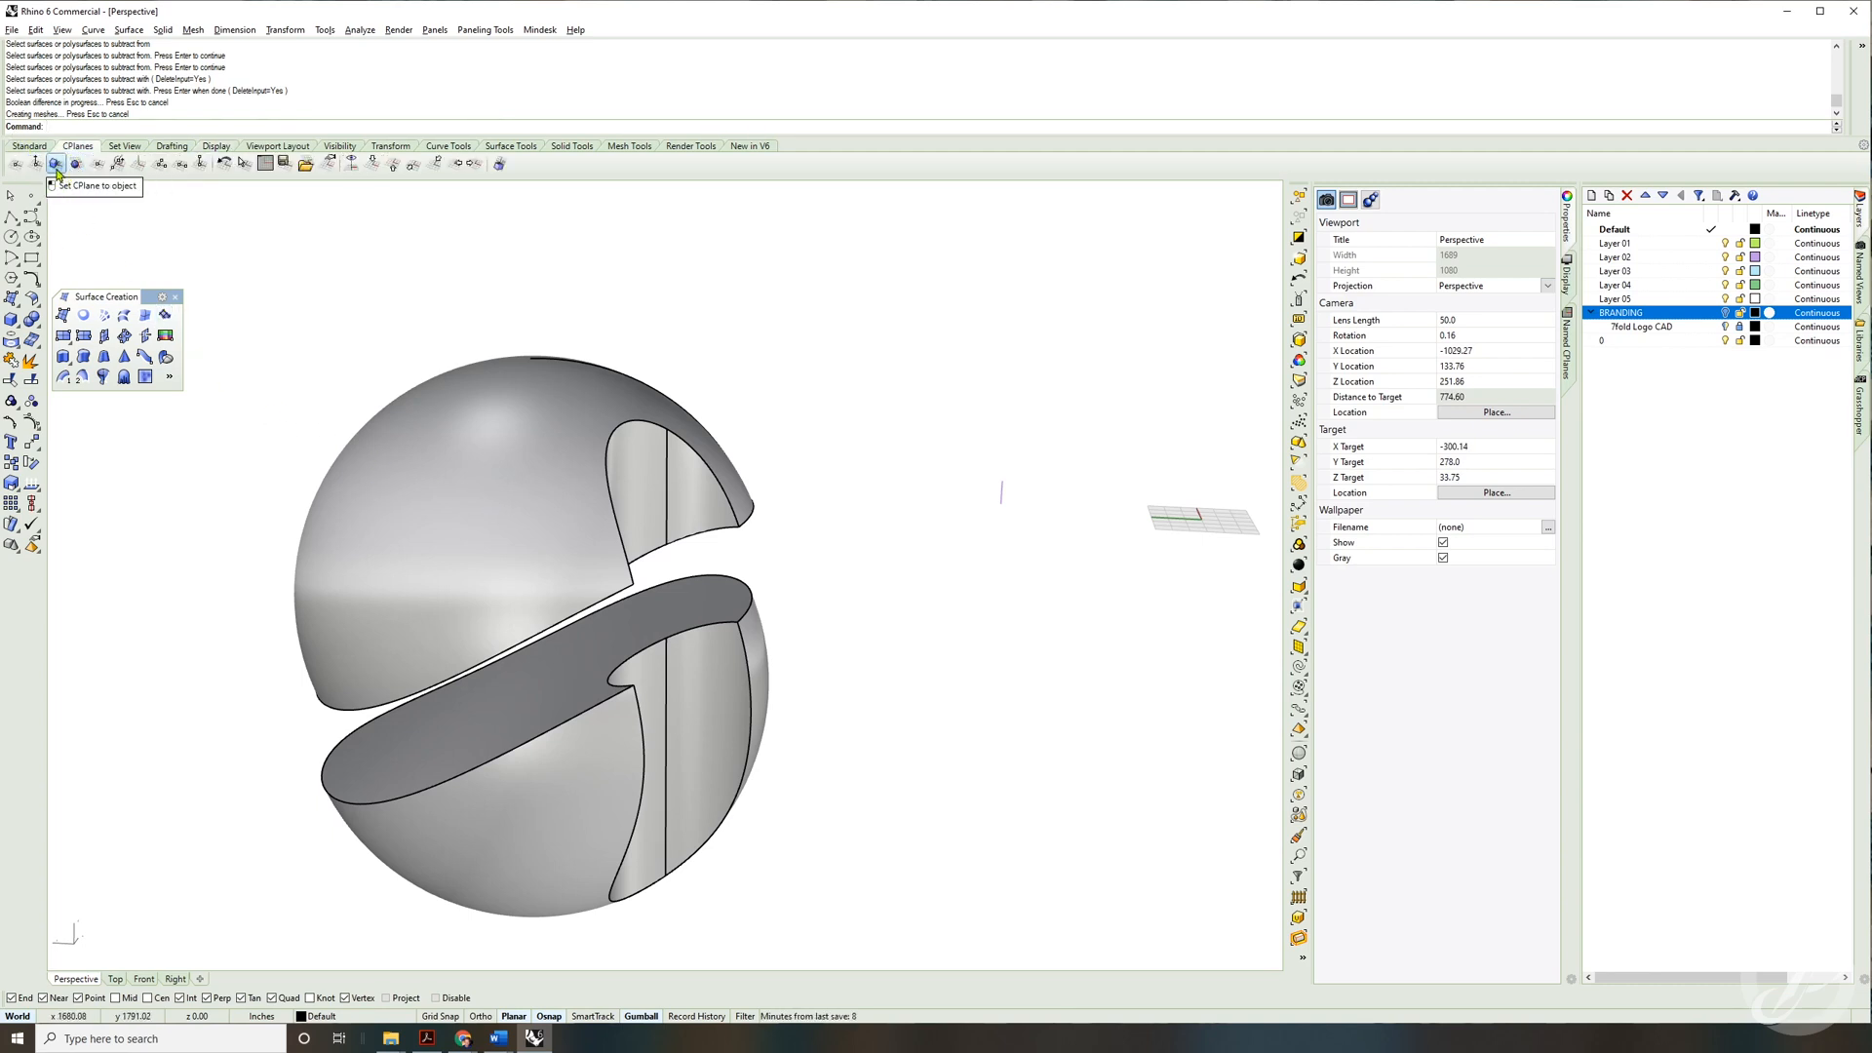
Step: Use Set CPlane to Object to align the construction plane with the sphere surface
click(56, 164)
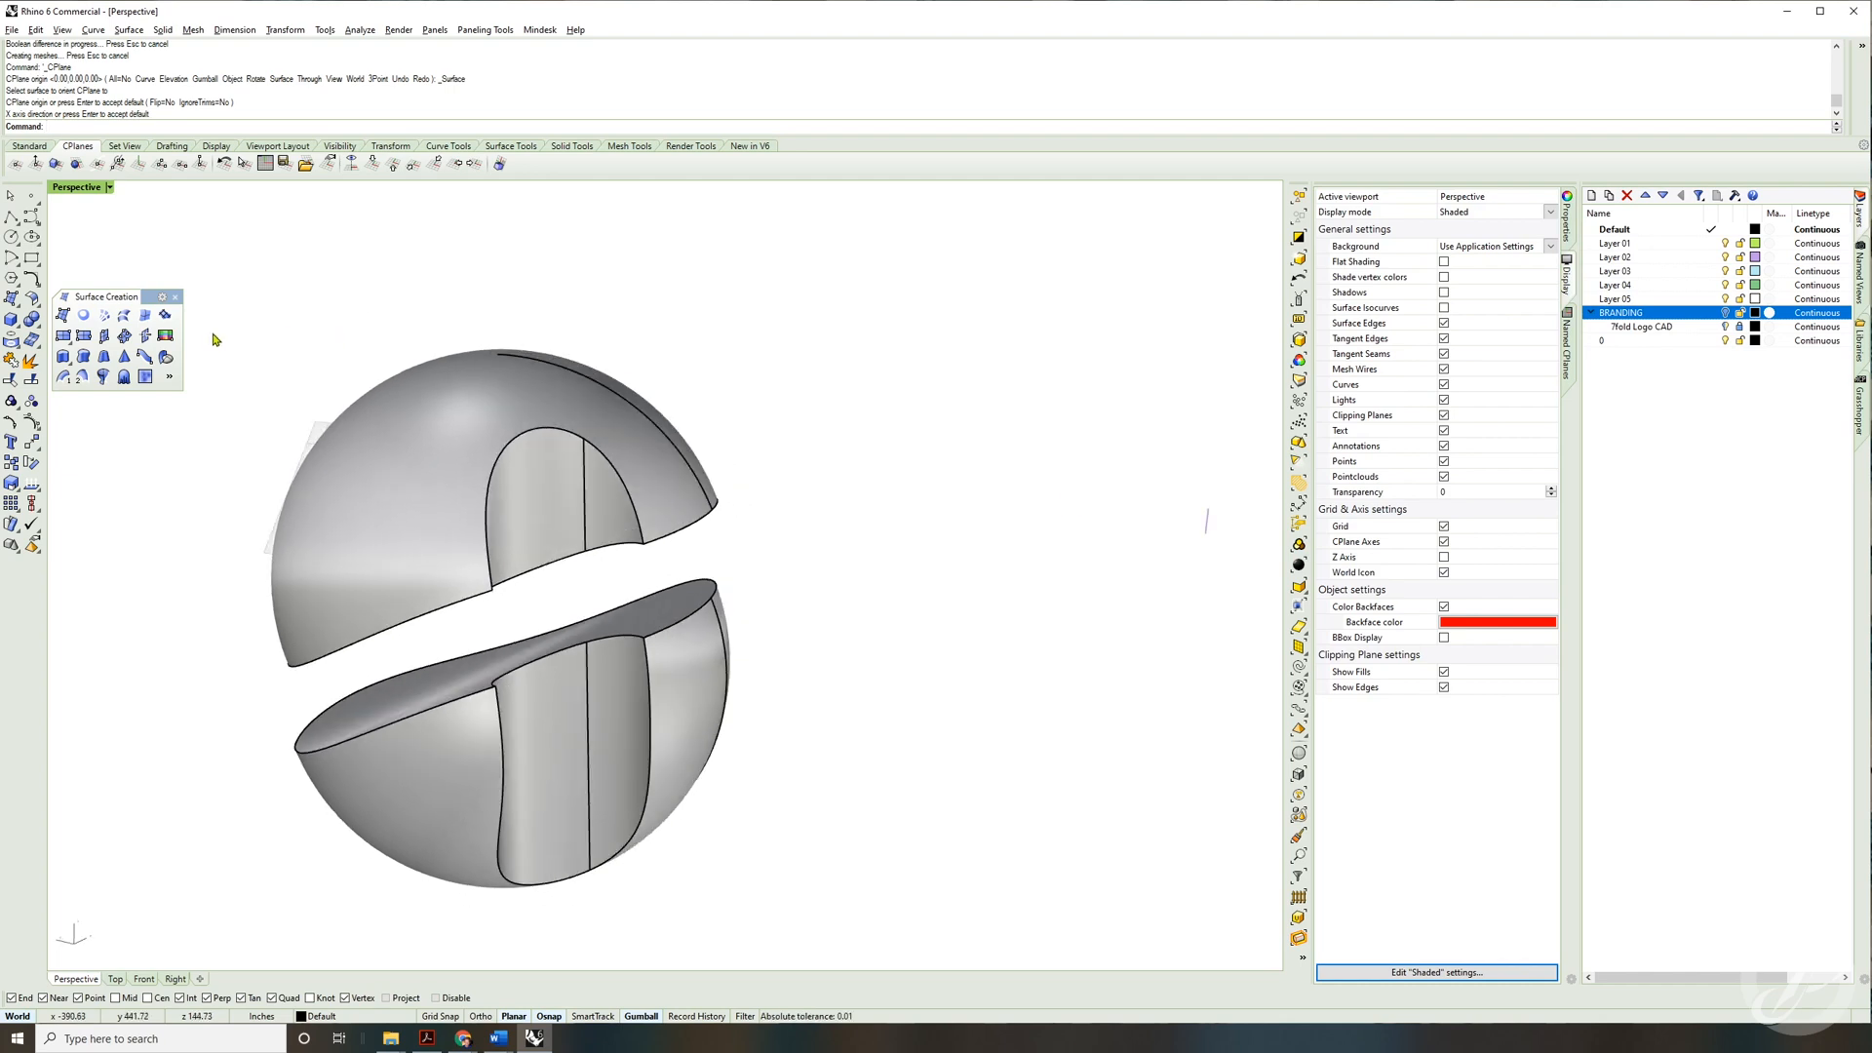
mouse_move(1034, 491)
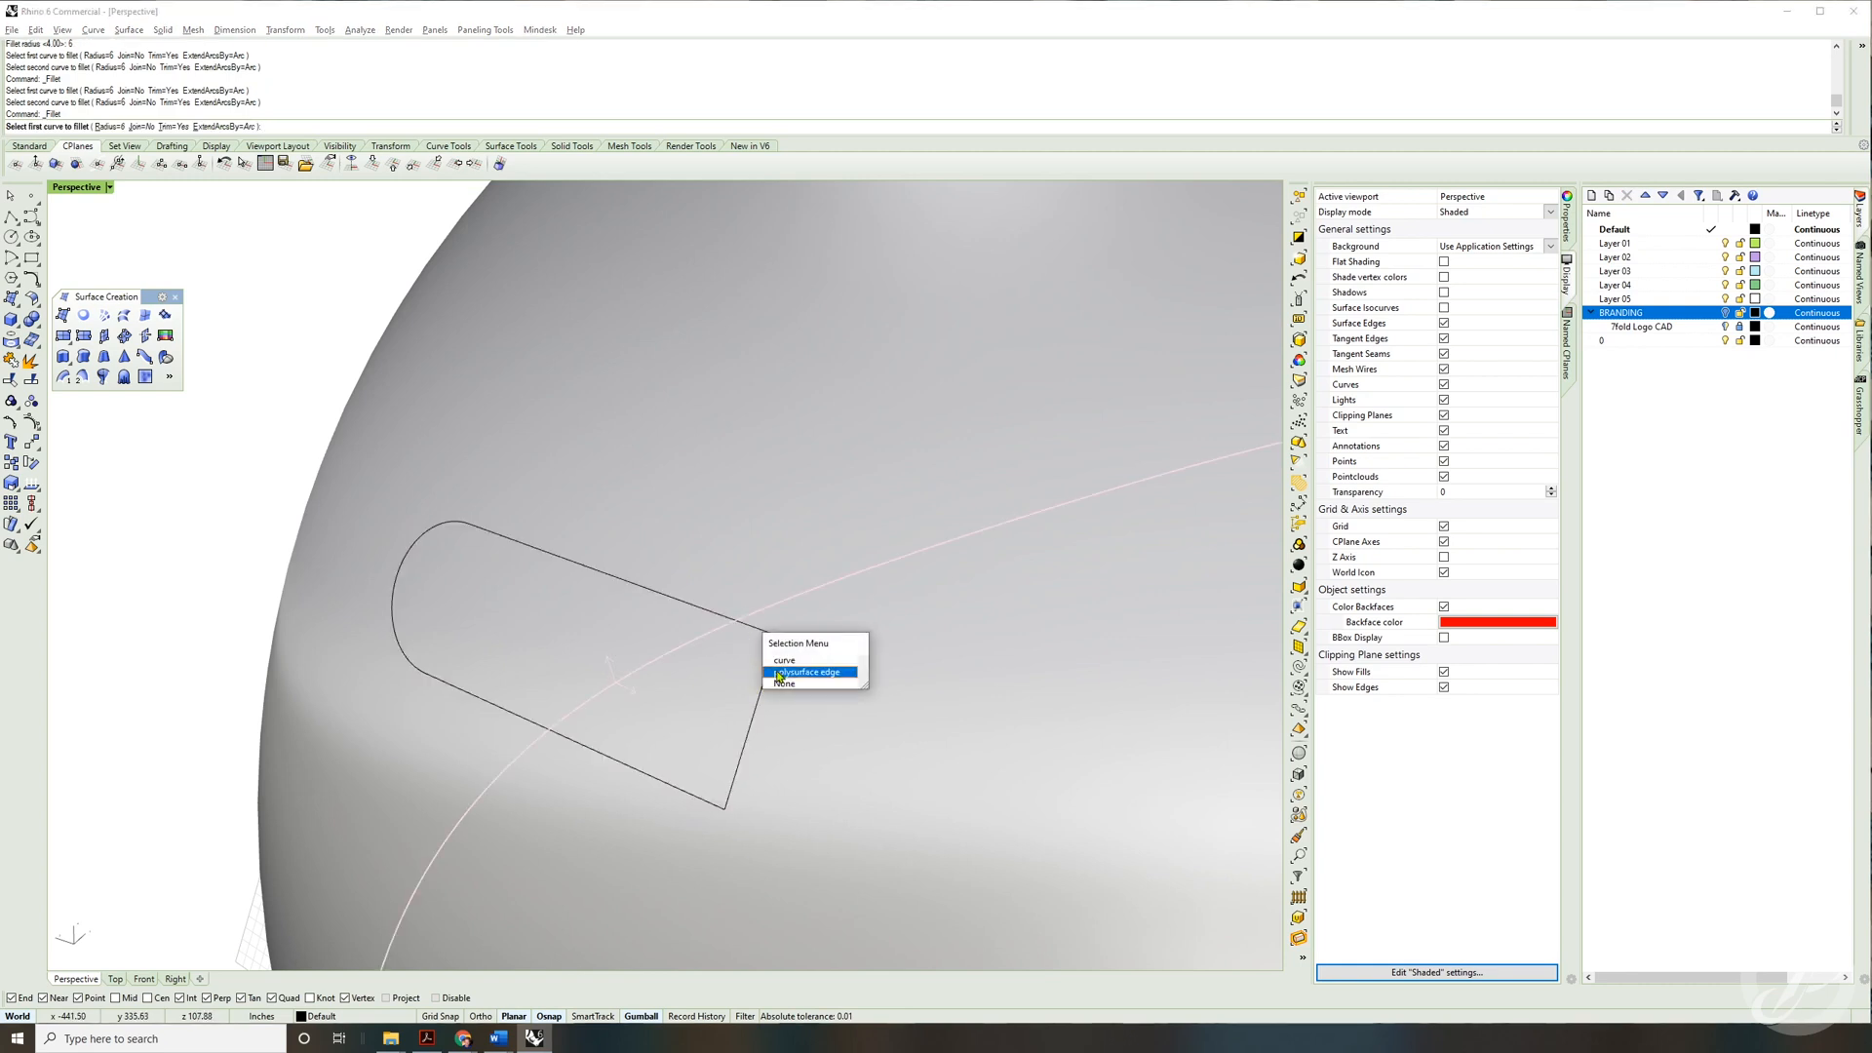
Step: Fillet the right curve's corner to round an end of the pill outline
click(783, 682)
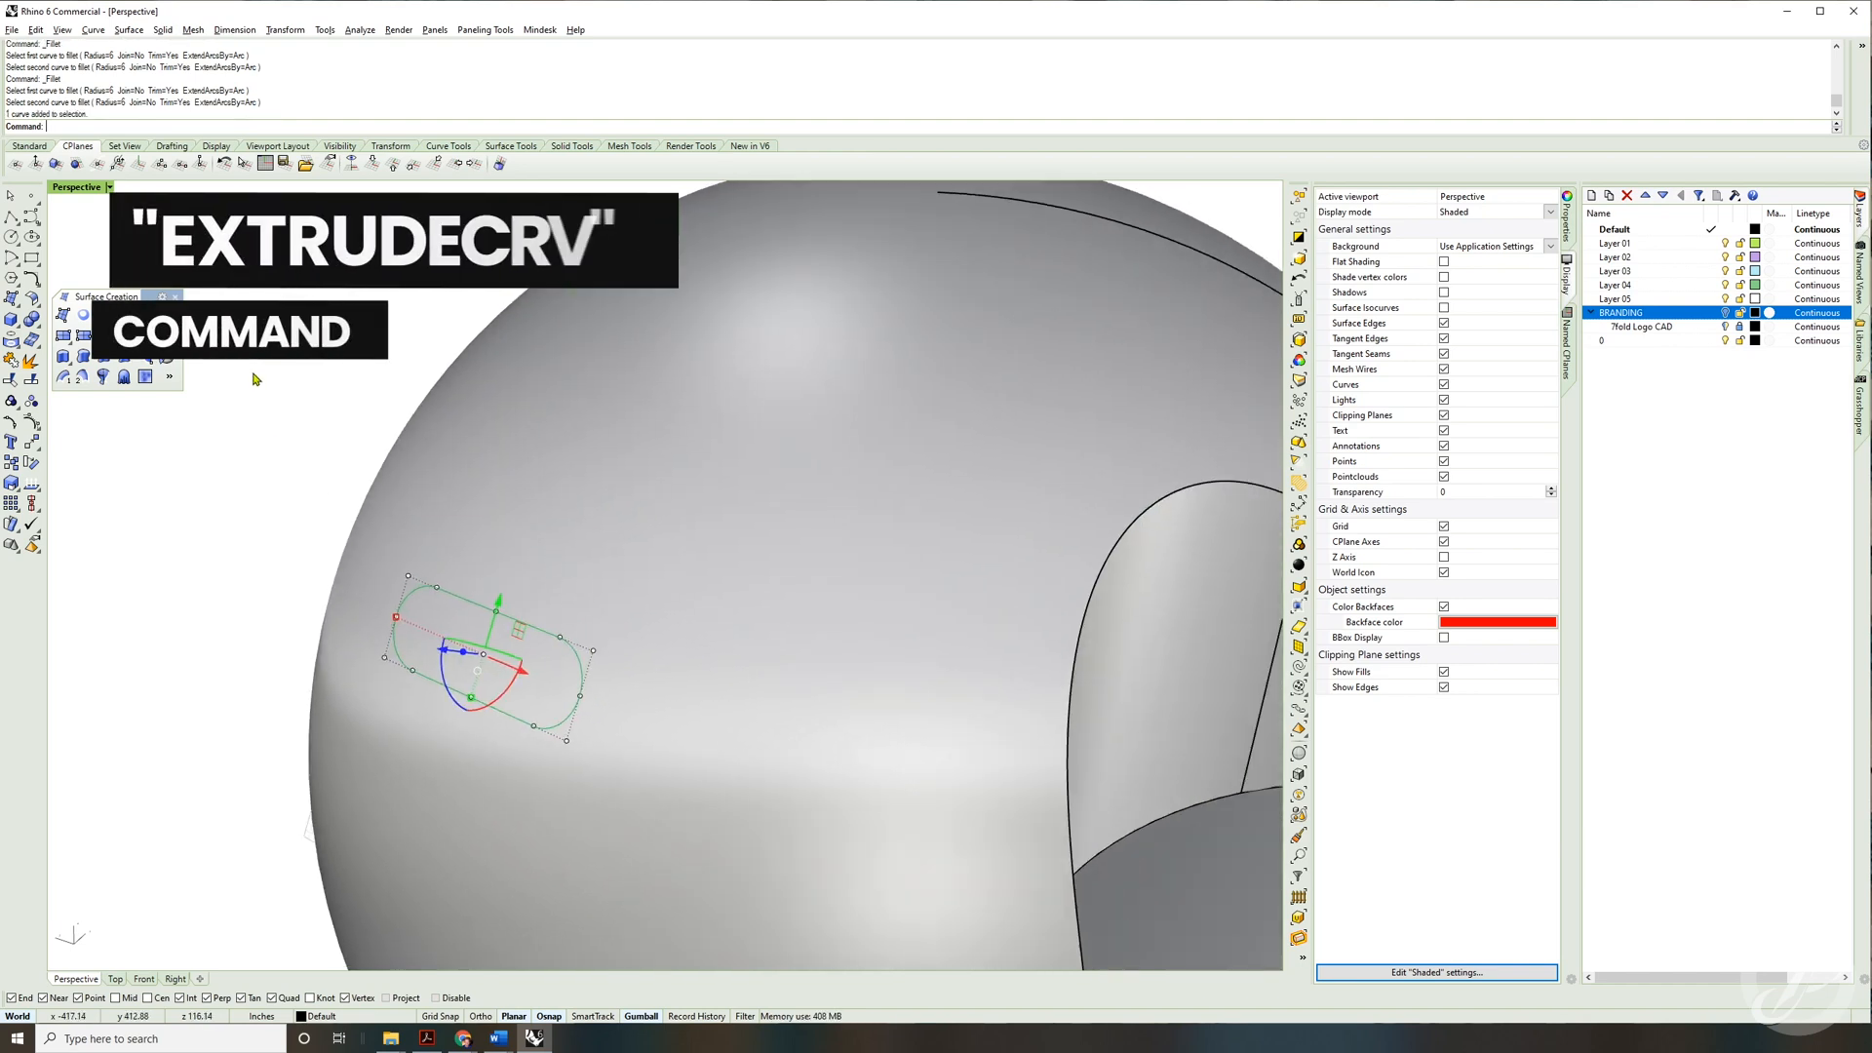
Step: Run ExtrudeCrv to extrude the pill curve as a solid rod through the sphere
text(ExtrudeCrv)
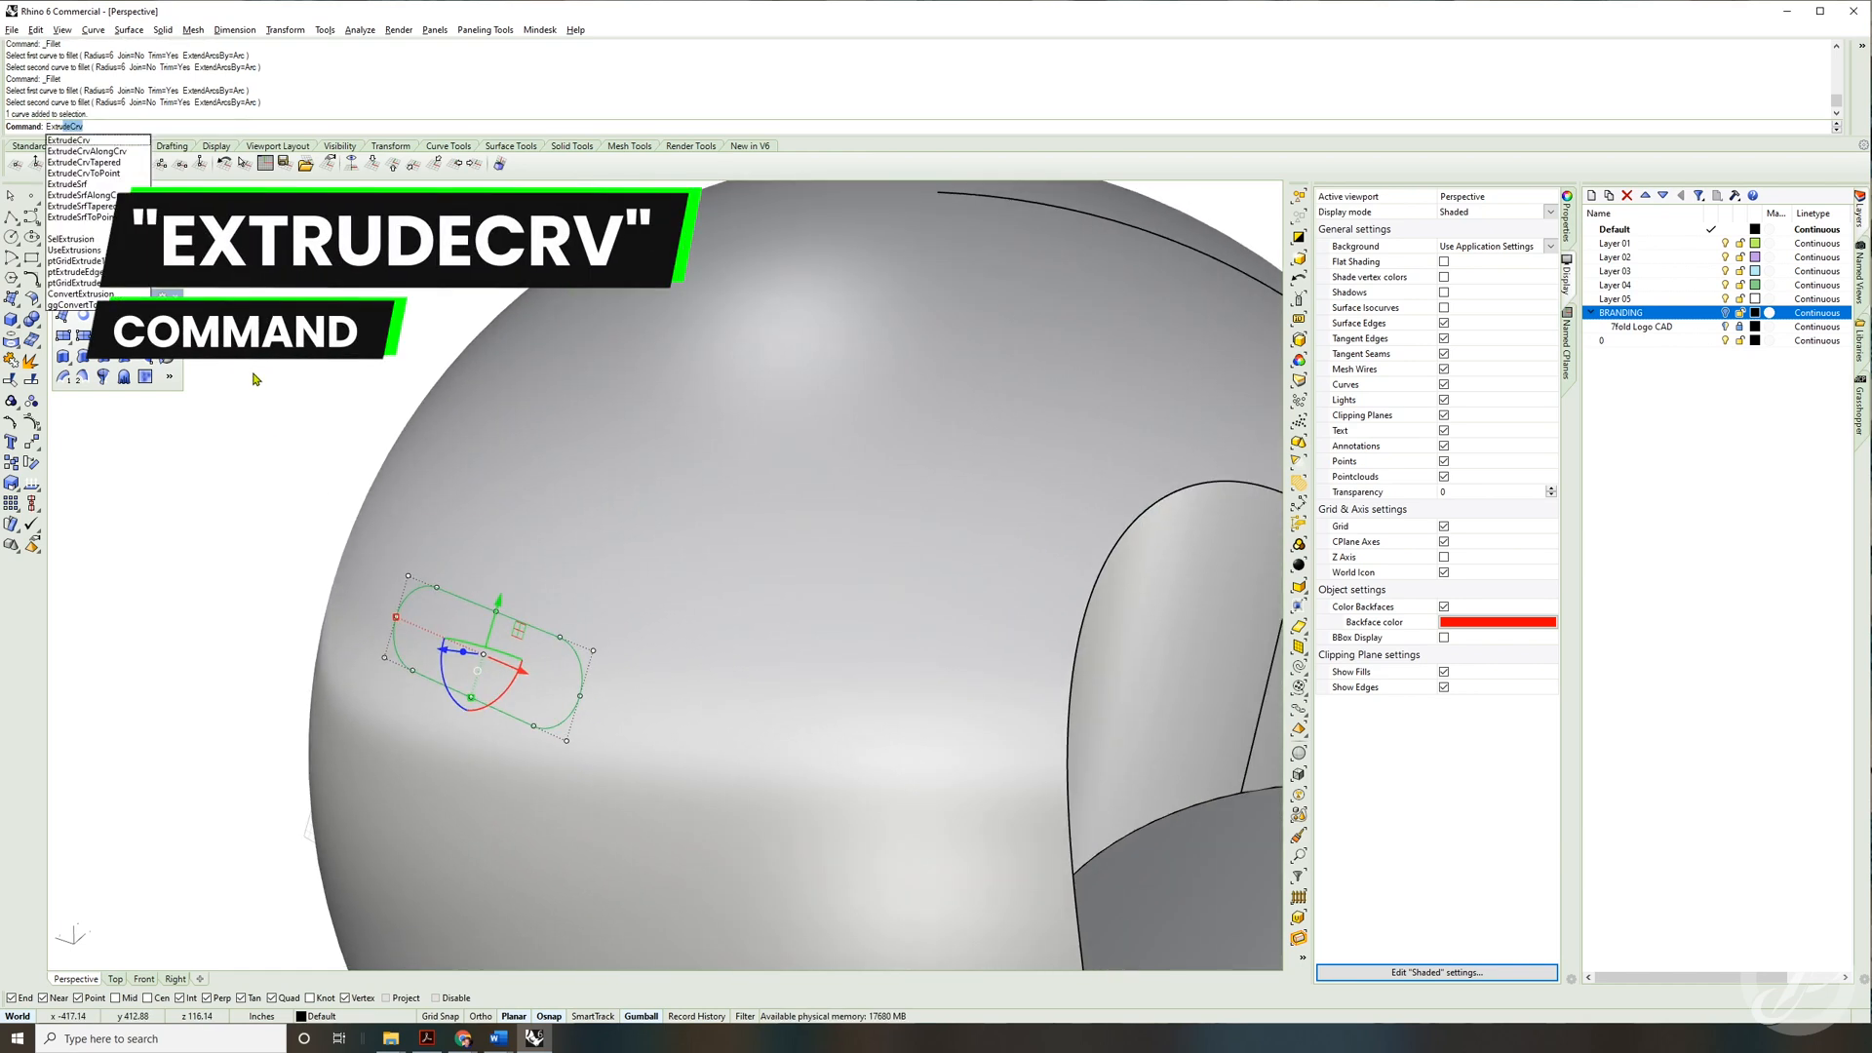
click(69, 140)
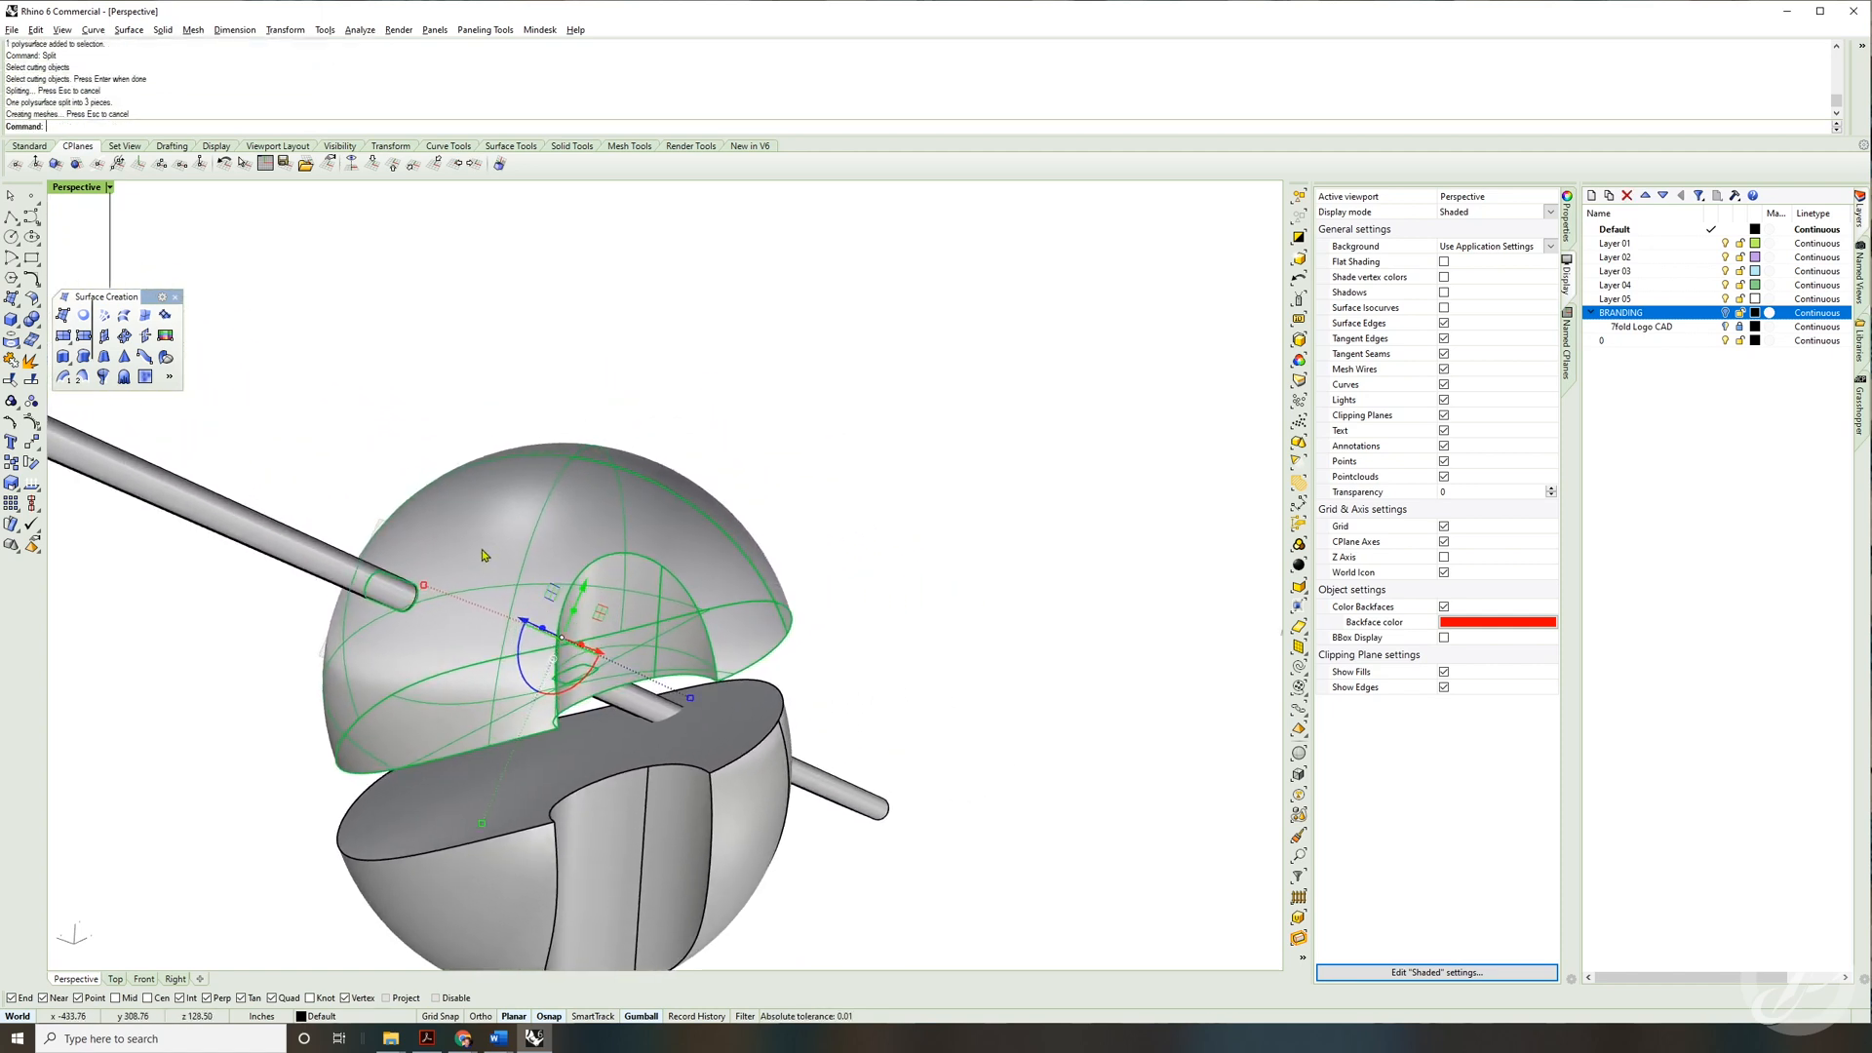
Step: Split with the rod as cutter and delete the unwanted split piece
click(406, 585)
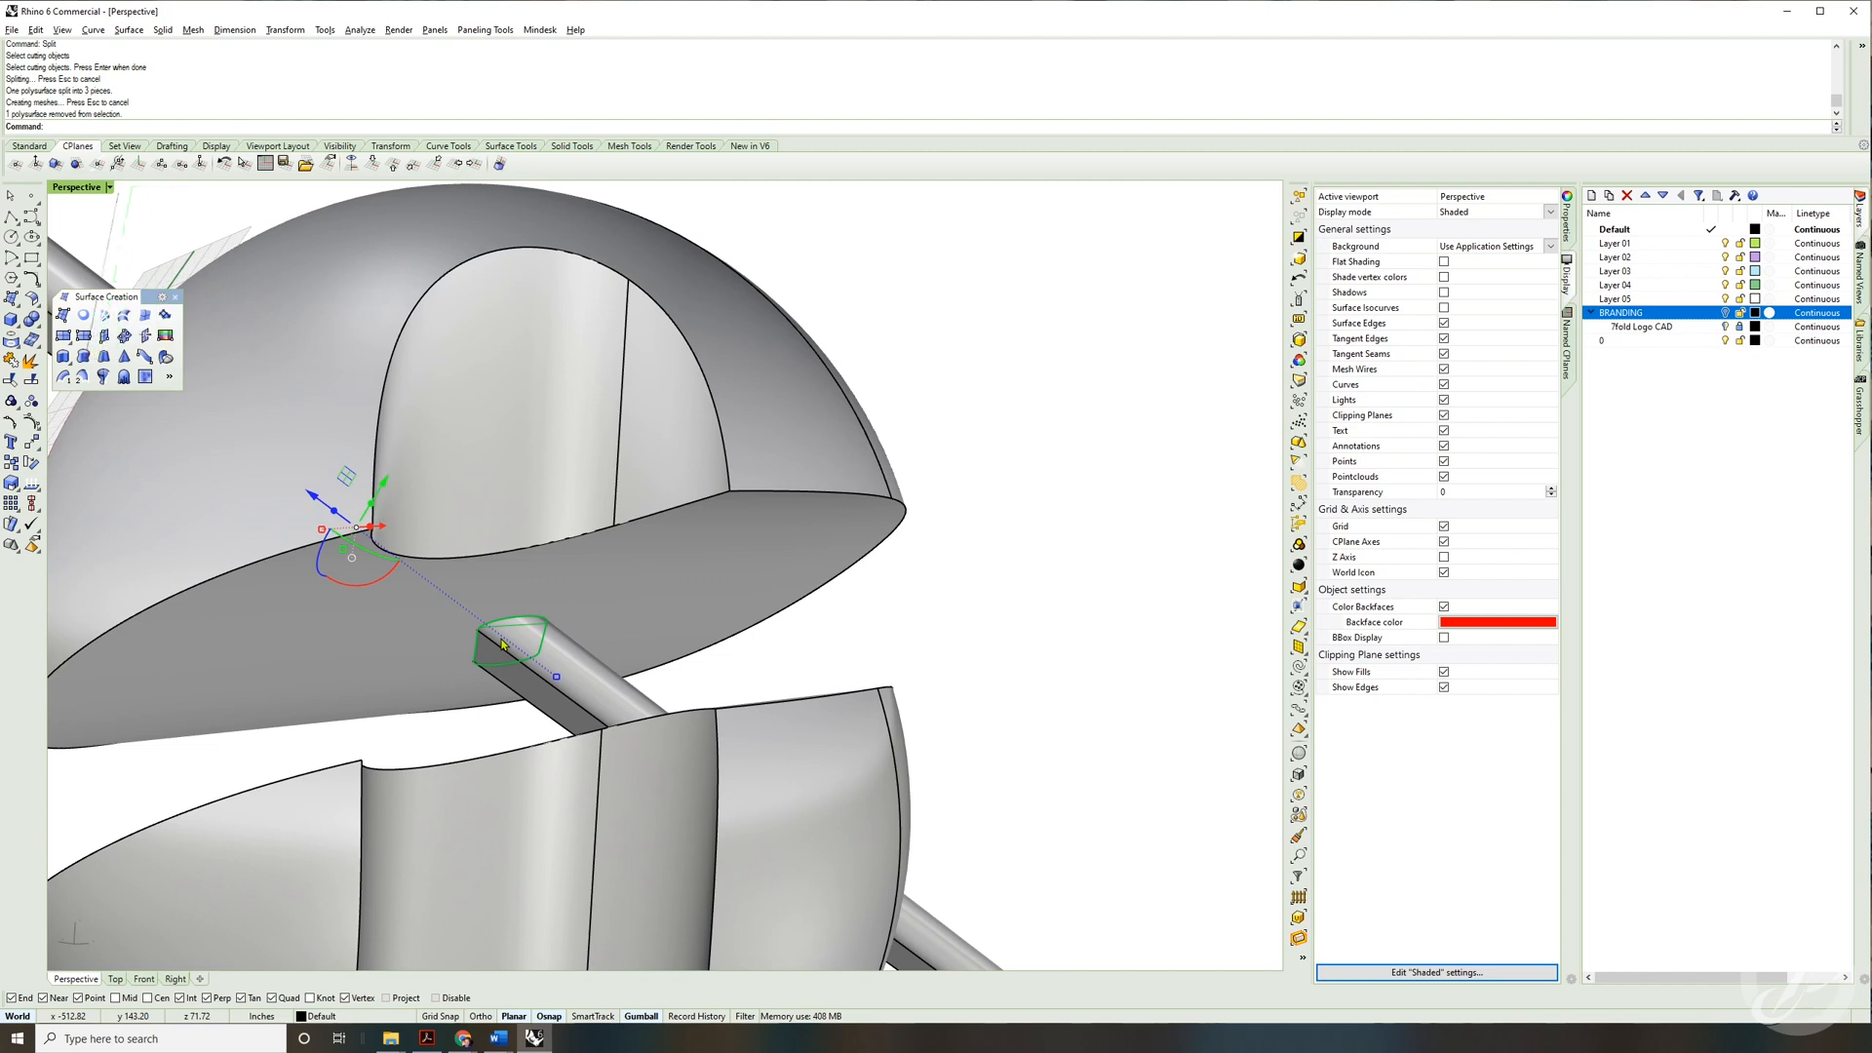
key(Delete)
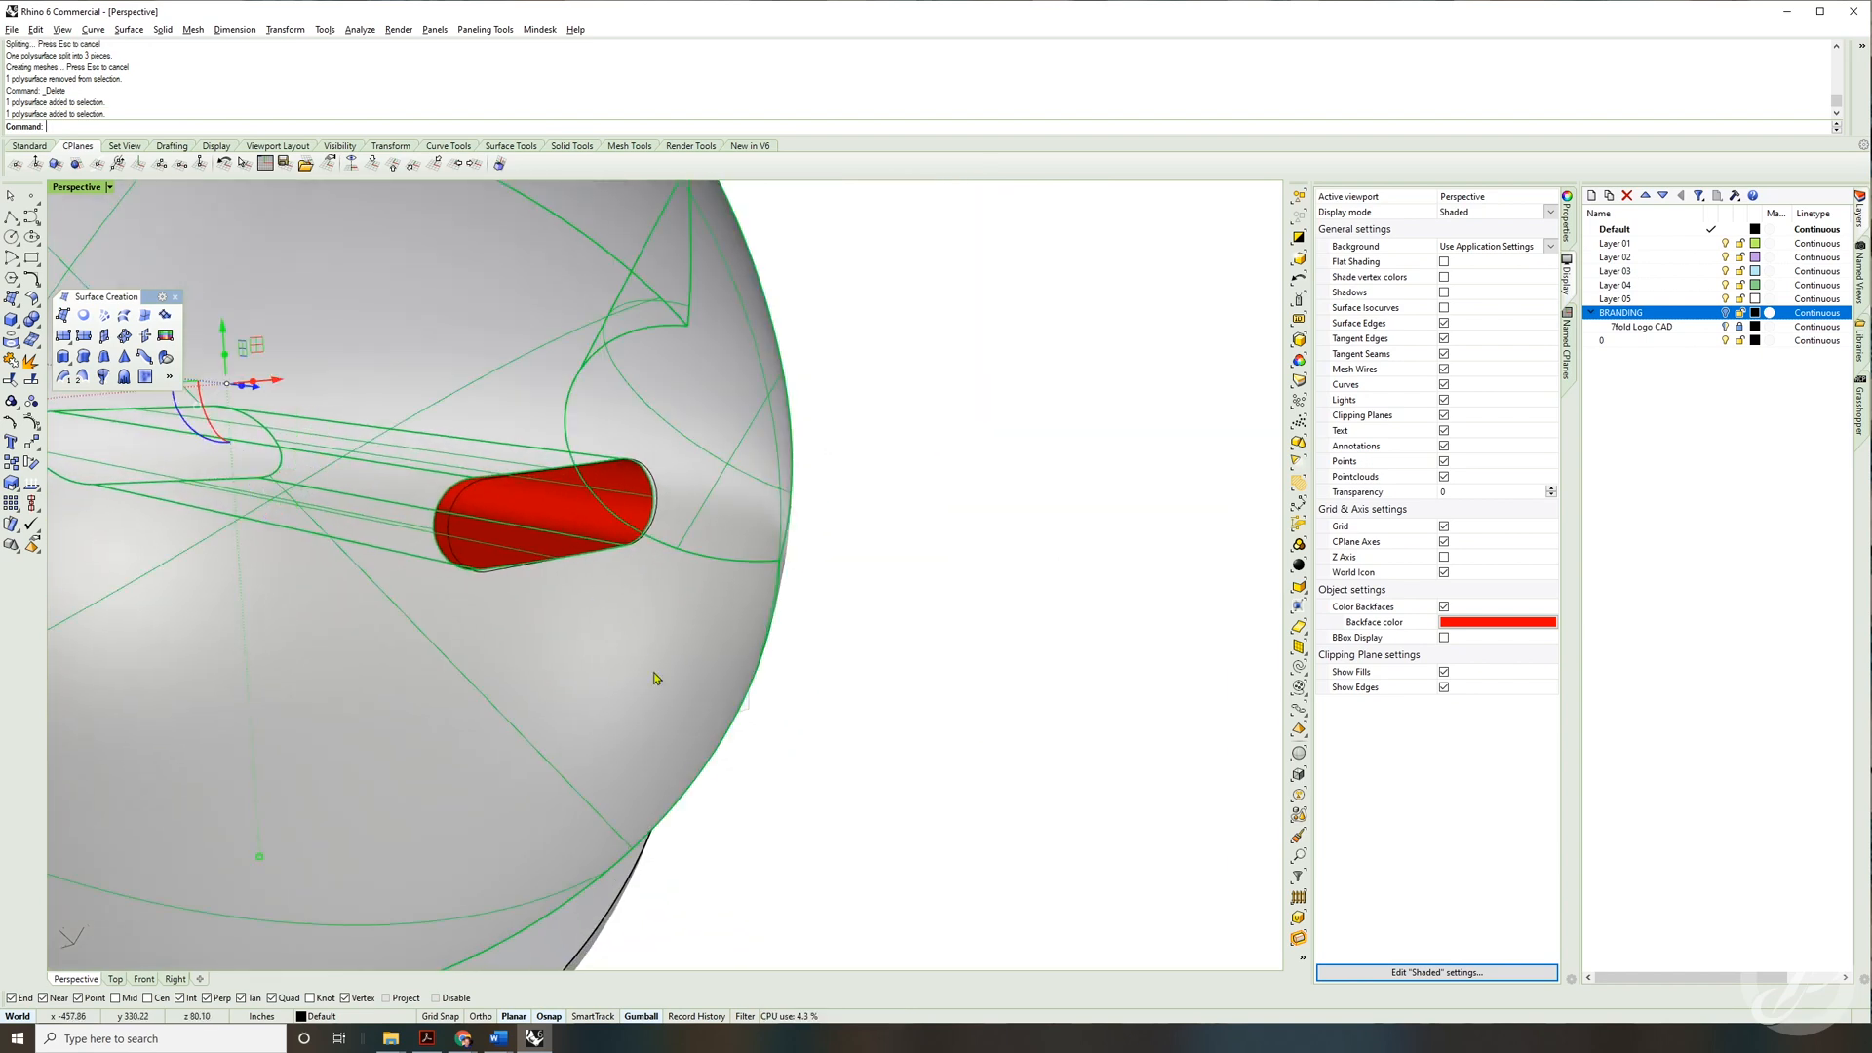
Step: Join the tunnel walls to the upper half with Ctrl+J and orbit to inspect the slot
key(ctrl+j)
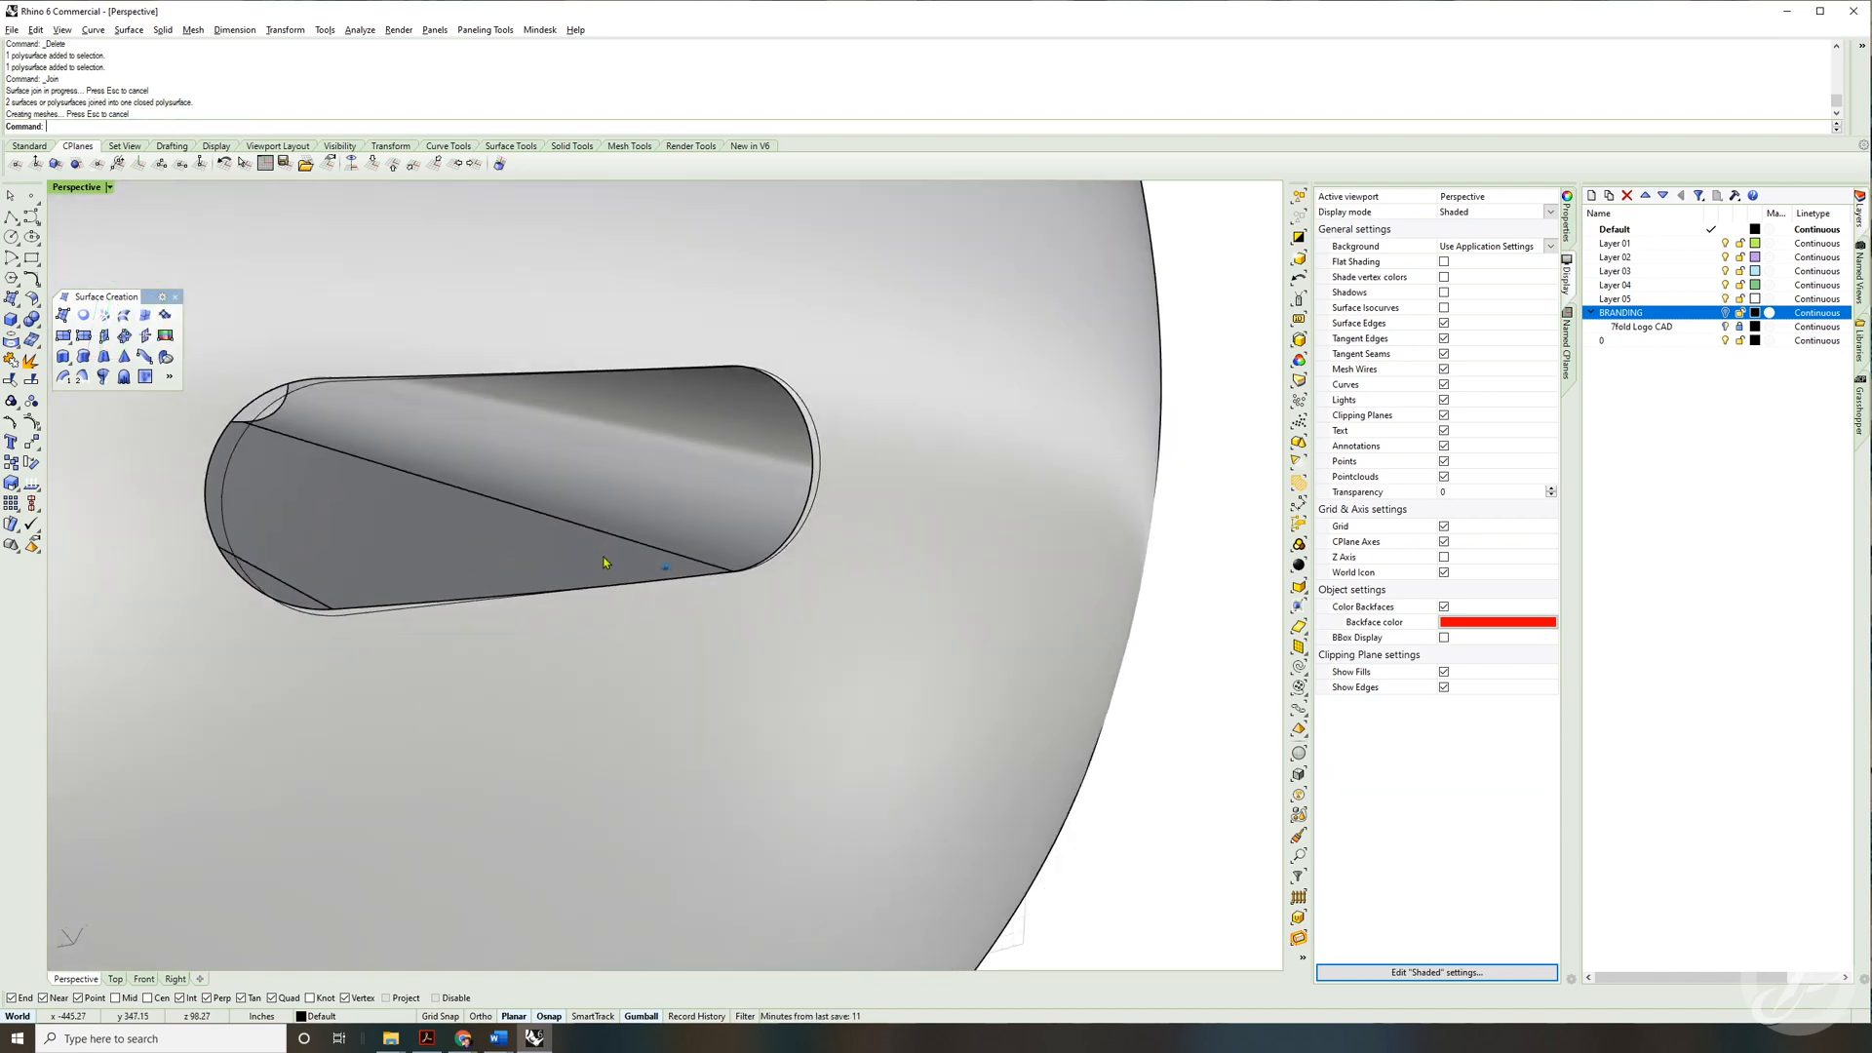
drag(603, 562, 672, 438)
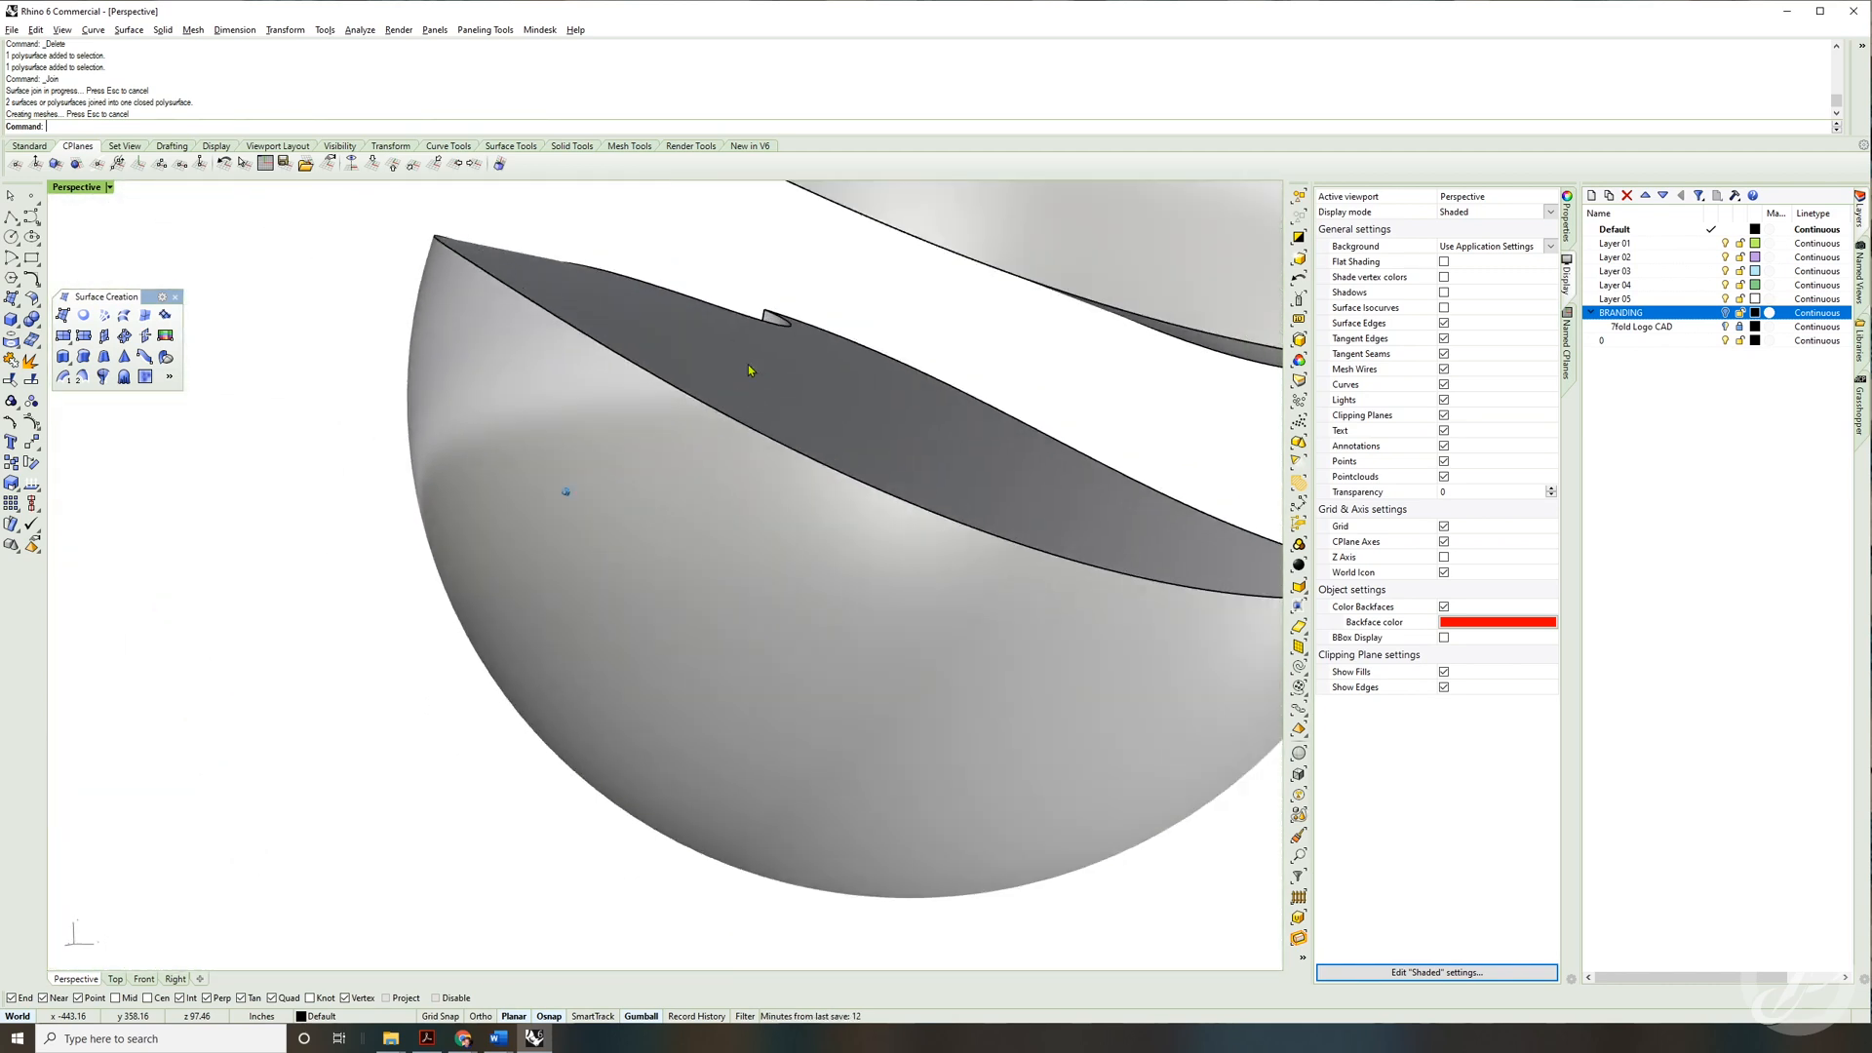
drag(750, 370, 615, 336)
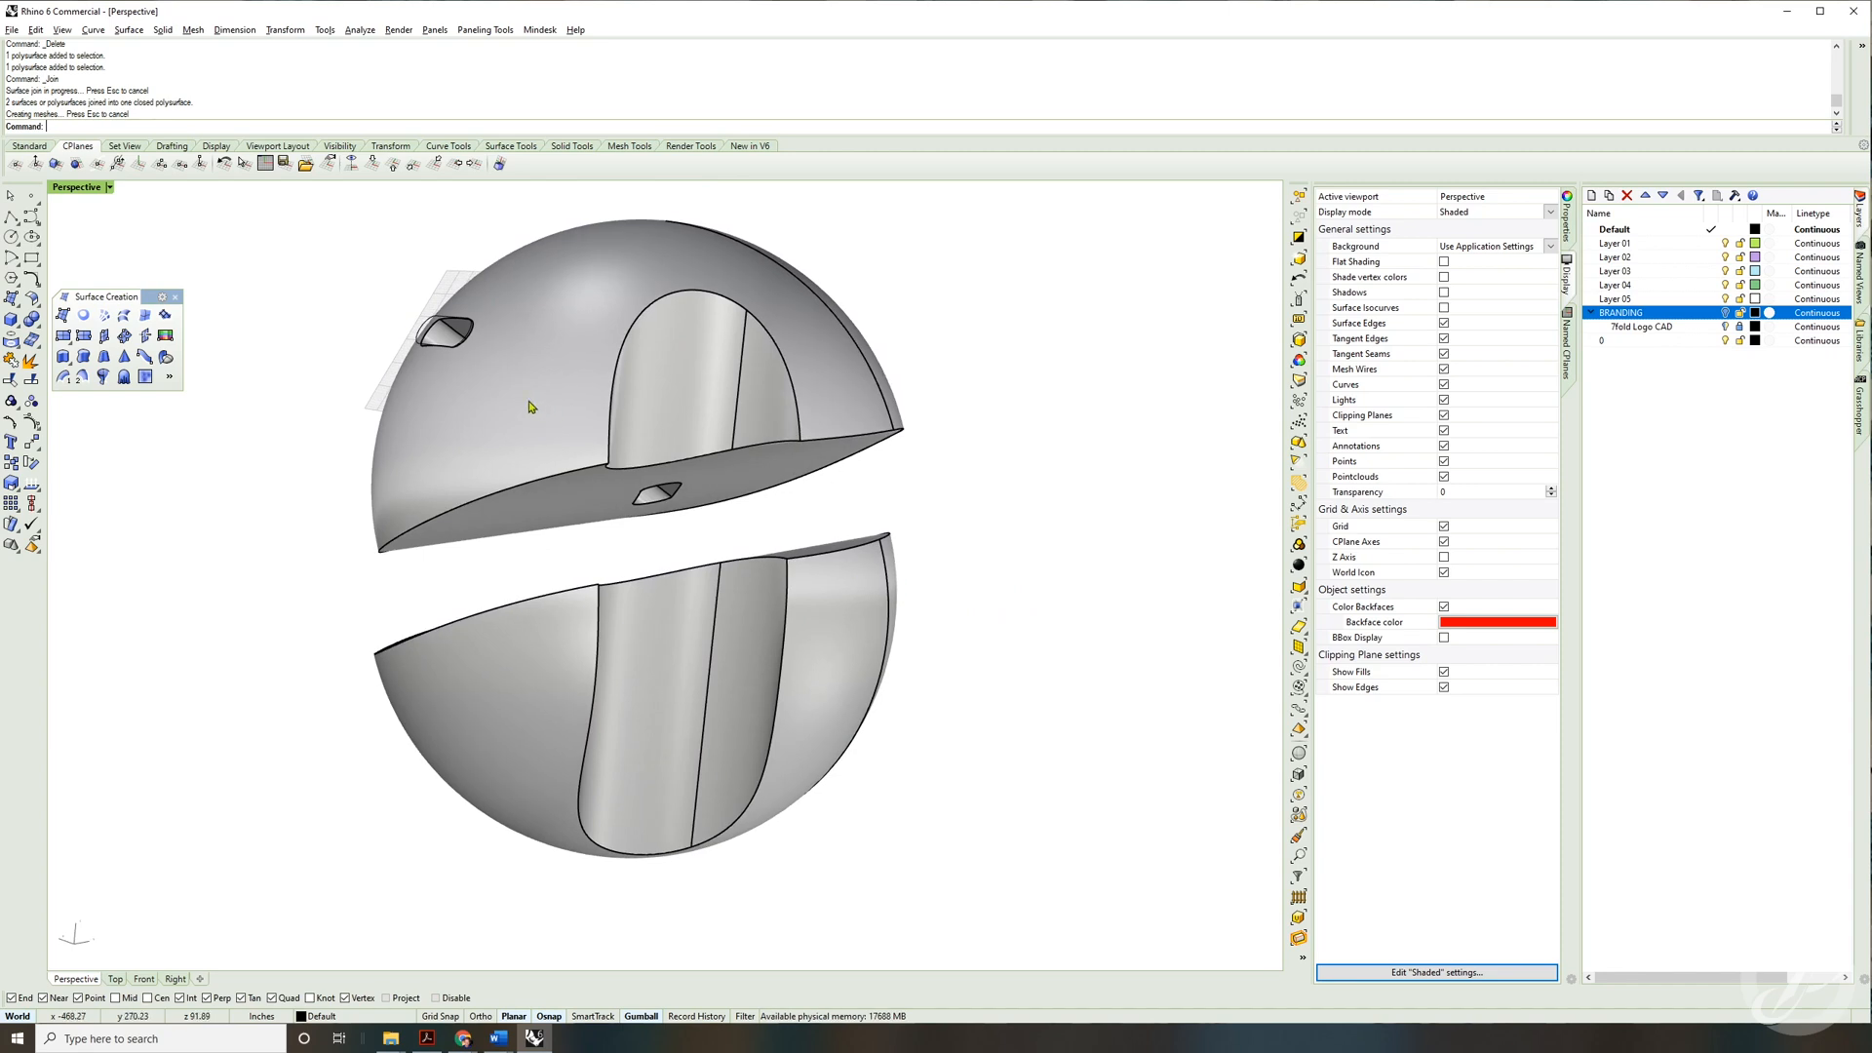
mouse_move(488, 382)
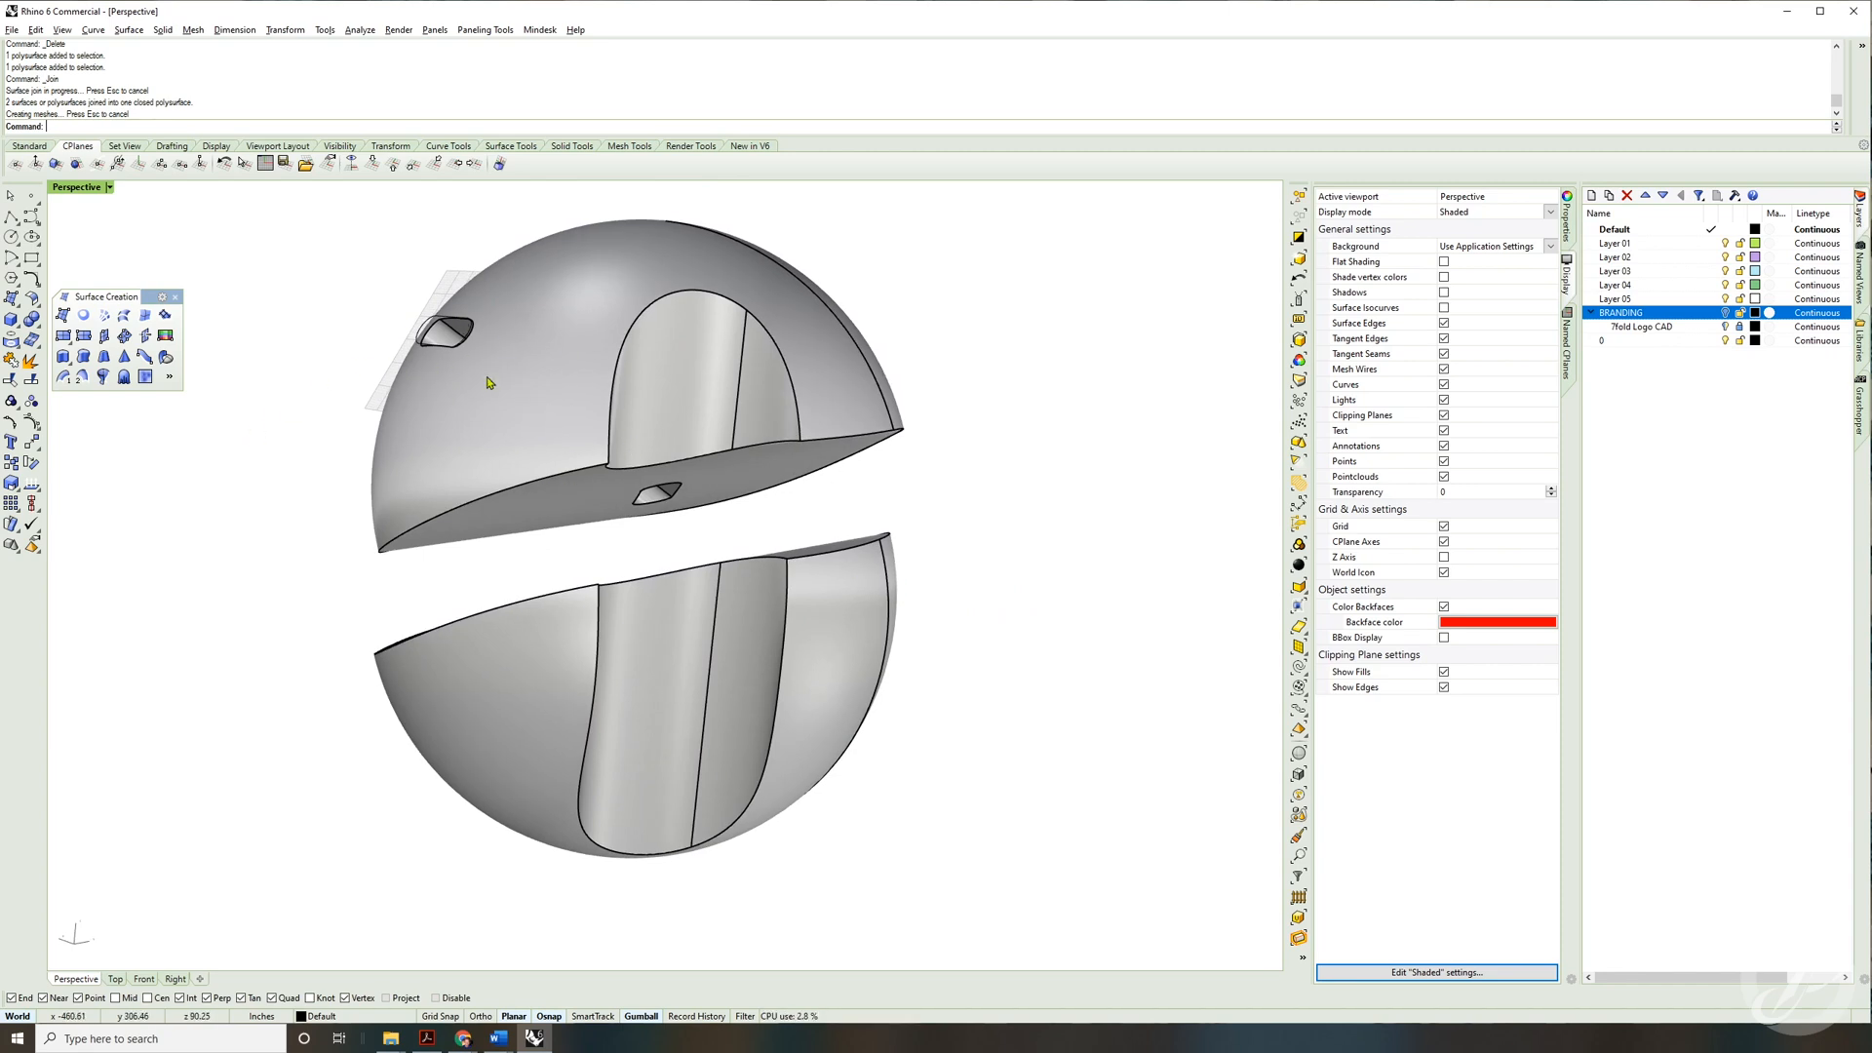